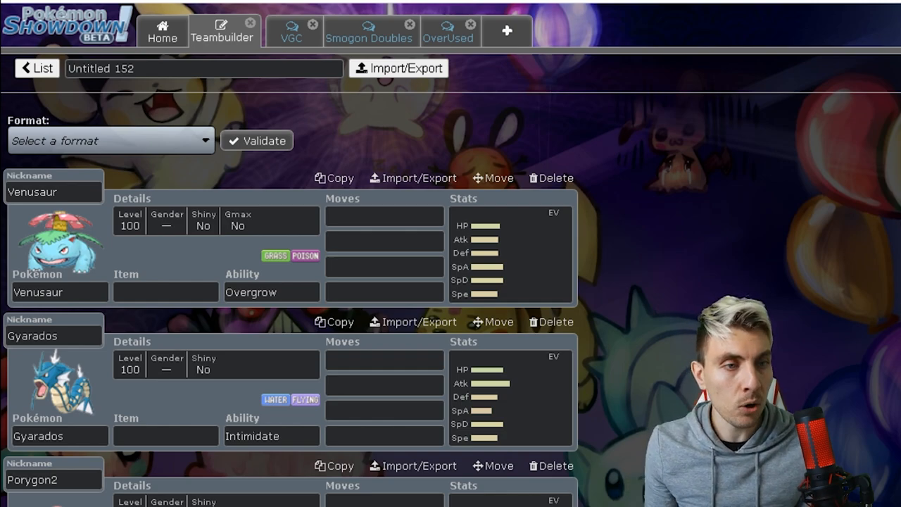
mouse_move(556, 178)
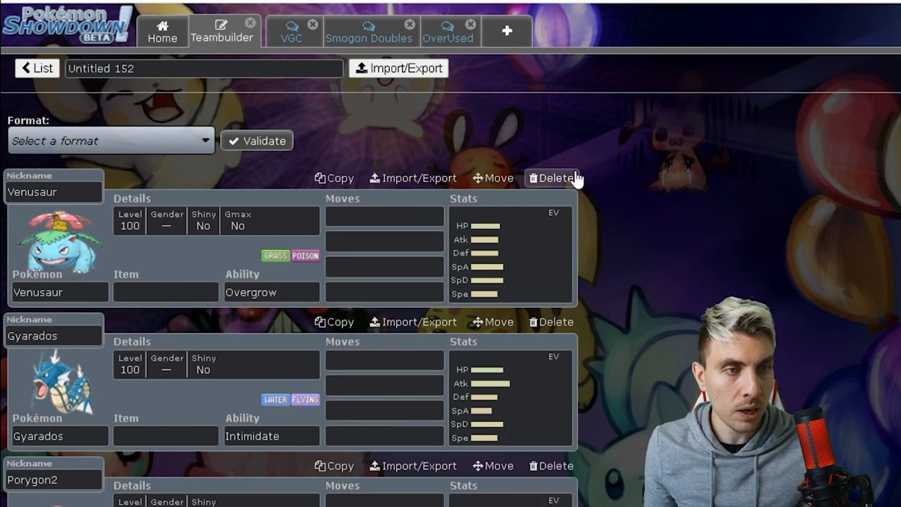
mouse_move(609, 156)
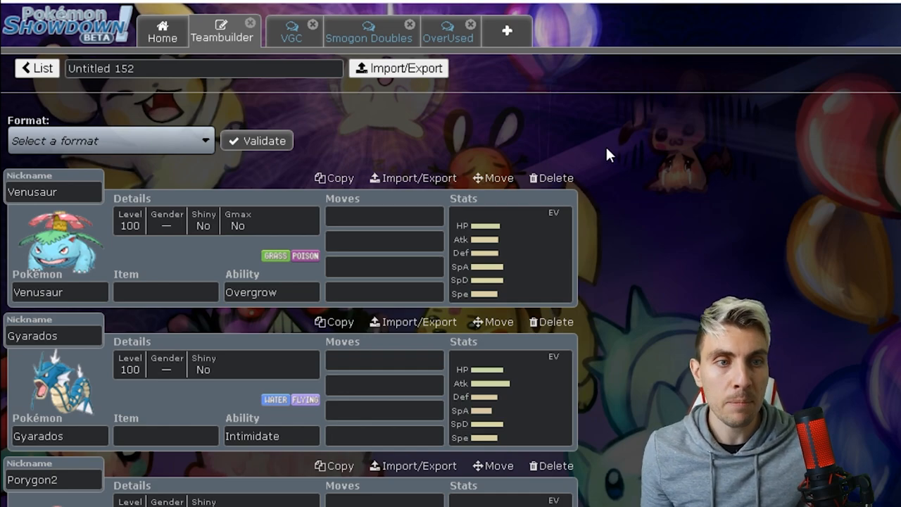
Scroll down the example team past Tyranitar and Torkoal to Hippowdon and Magnezone
scroll("down", 3)
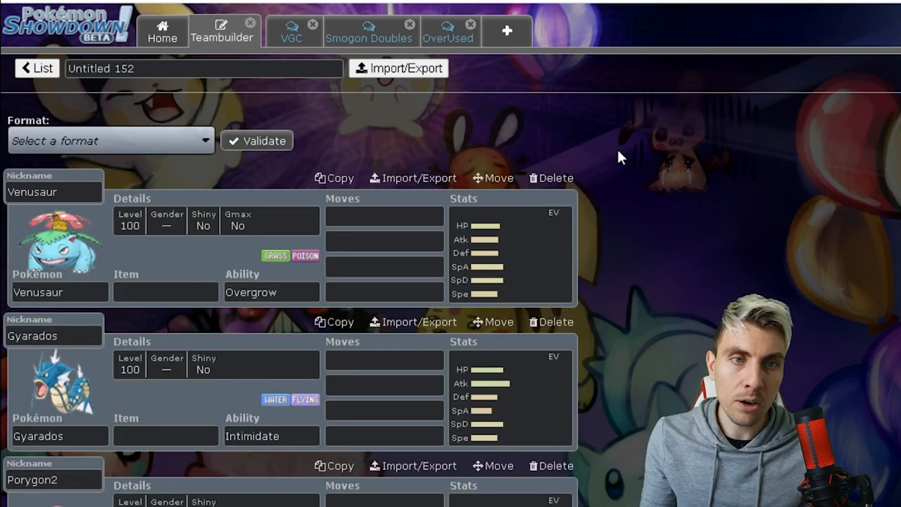
mouse_move(602, 157)
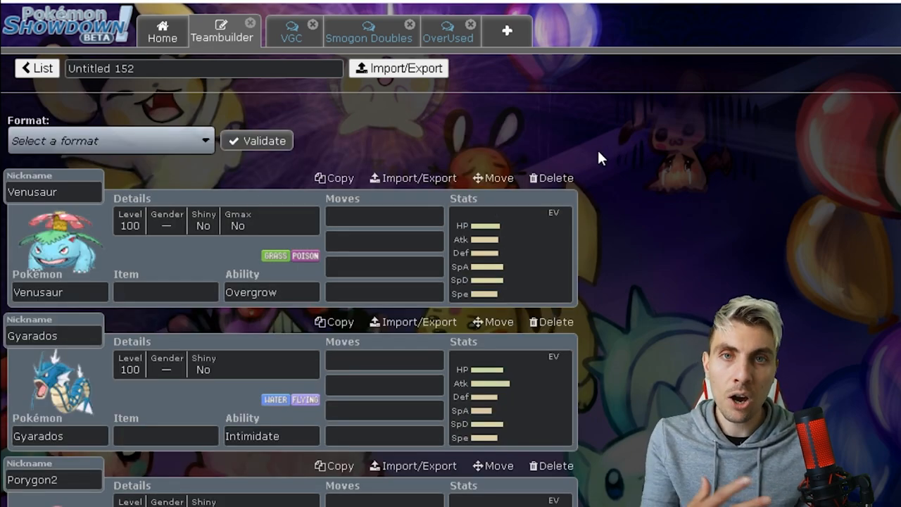
mouse_move(611, 140)
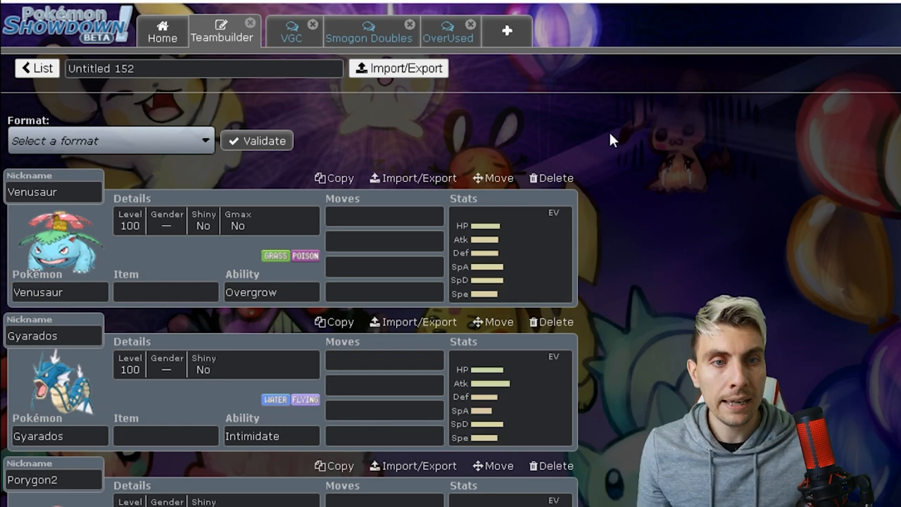
scroll("down", 3)
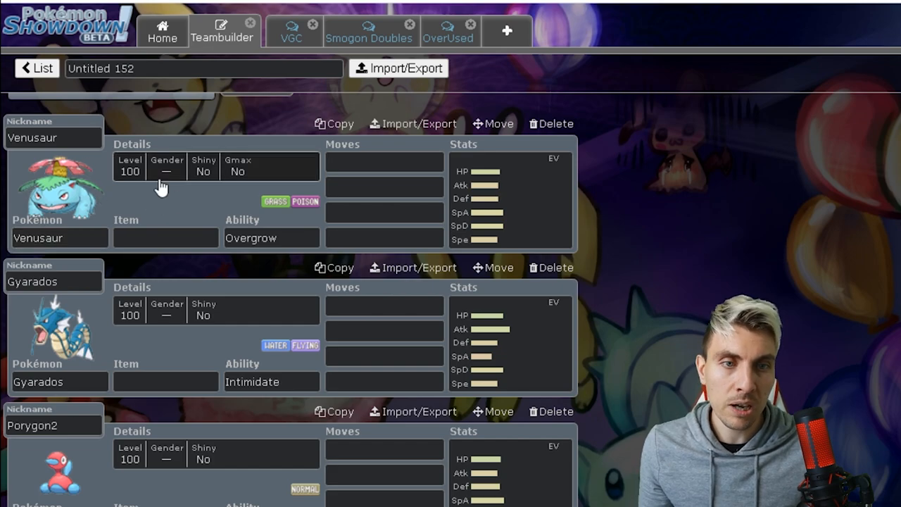
scroll("down", 3)
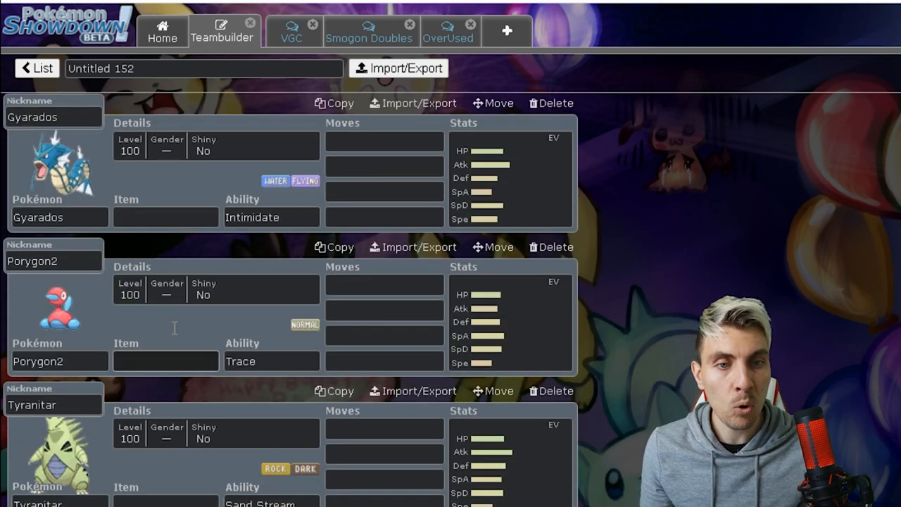
scroll("down", 3)
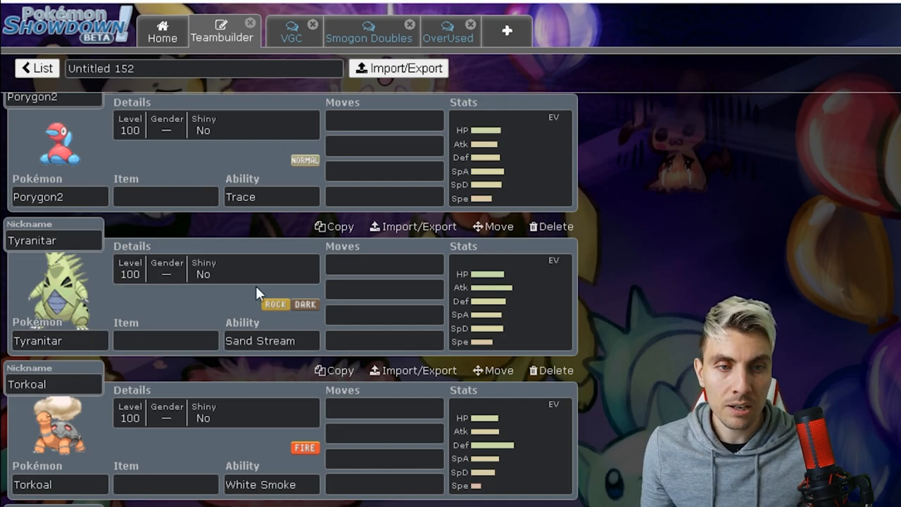
mouse_move(64, 275)
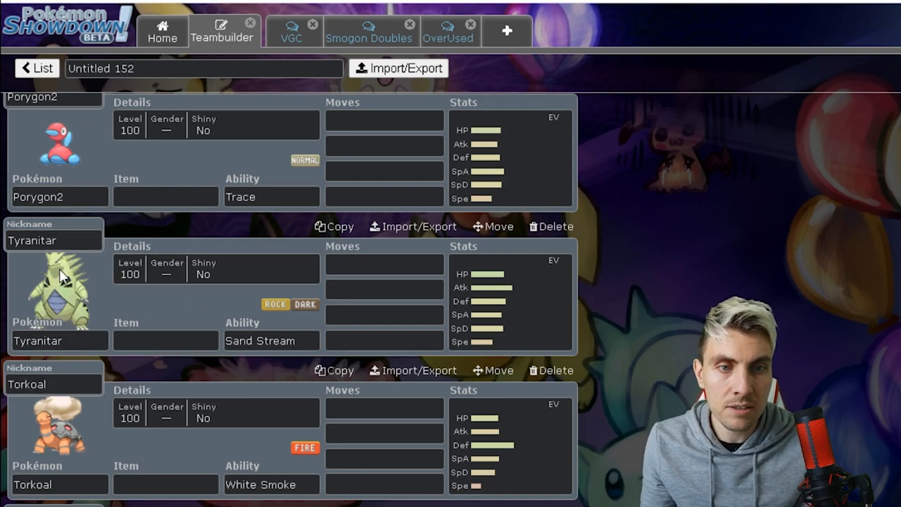
scroll("down", 3)
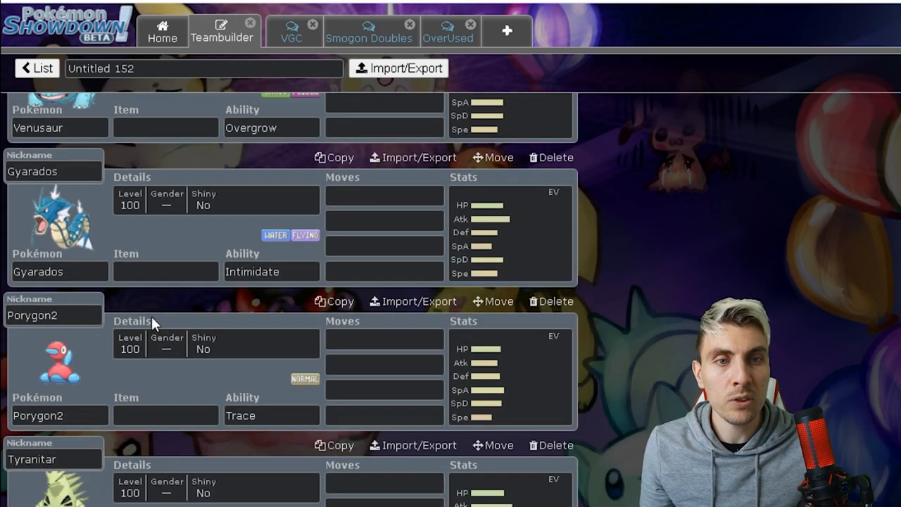
scroll("down", 3)
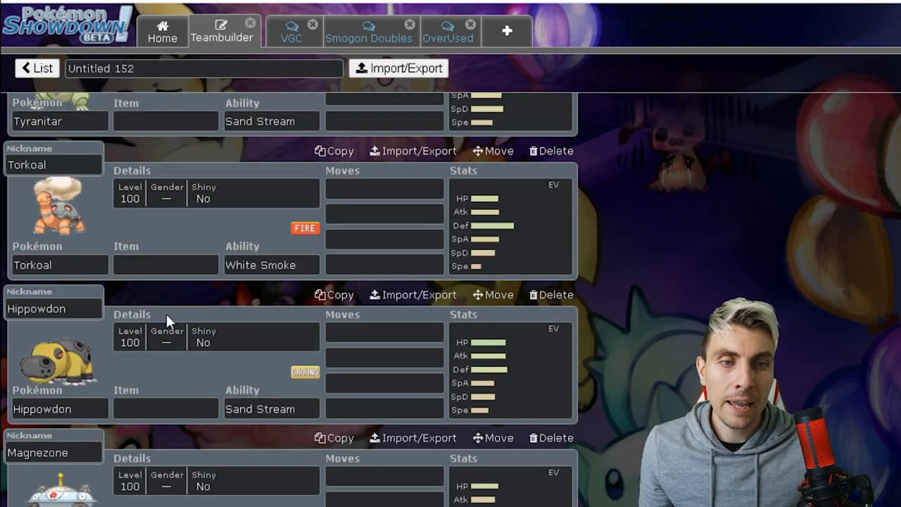
mouse_move(102, 355)
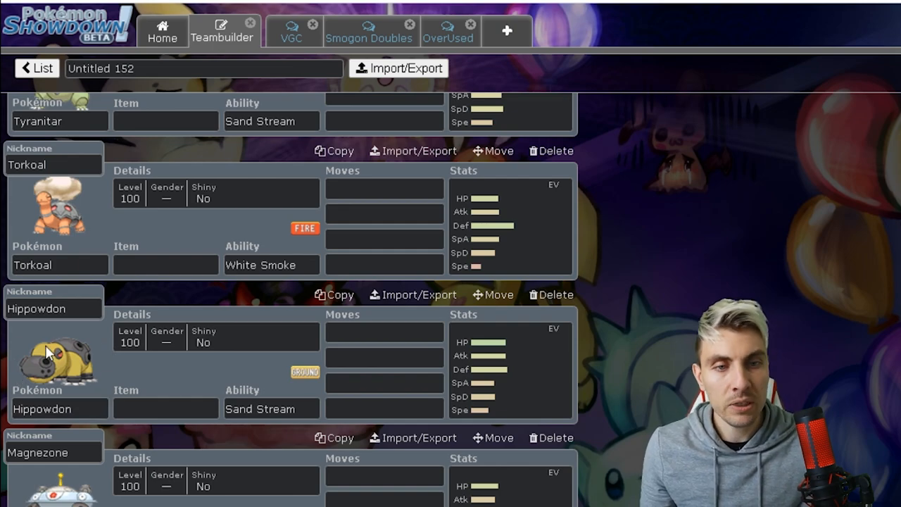
Scroll on past Magnezone's nickname field to Togekiss (Hustle), Excadrill (Sand Rush) and Whimsicott
scroll("down", 3)
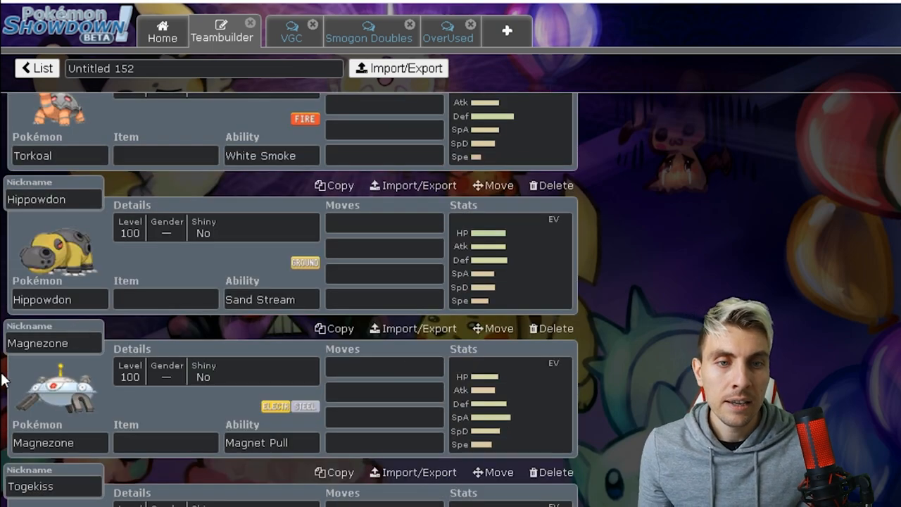
mouse_move(67, 422)
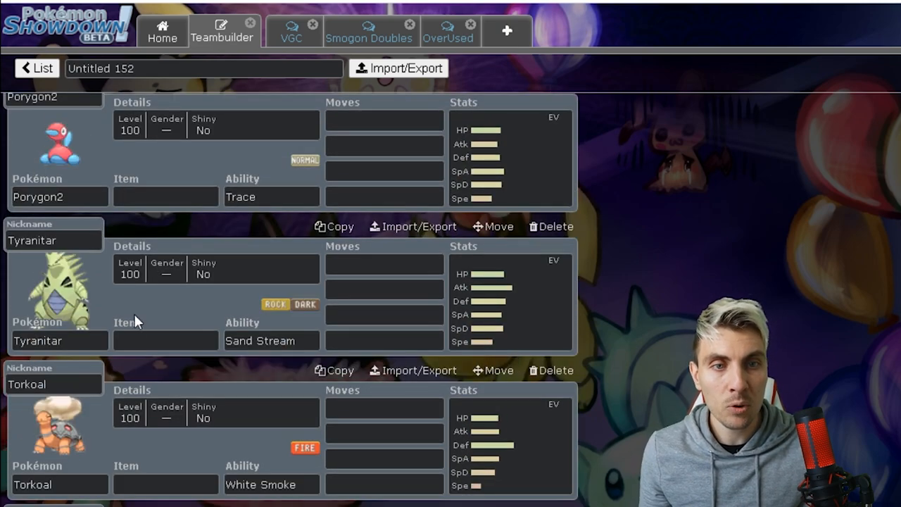
scroll("down", 3)
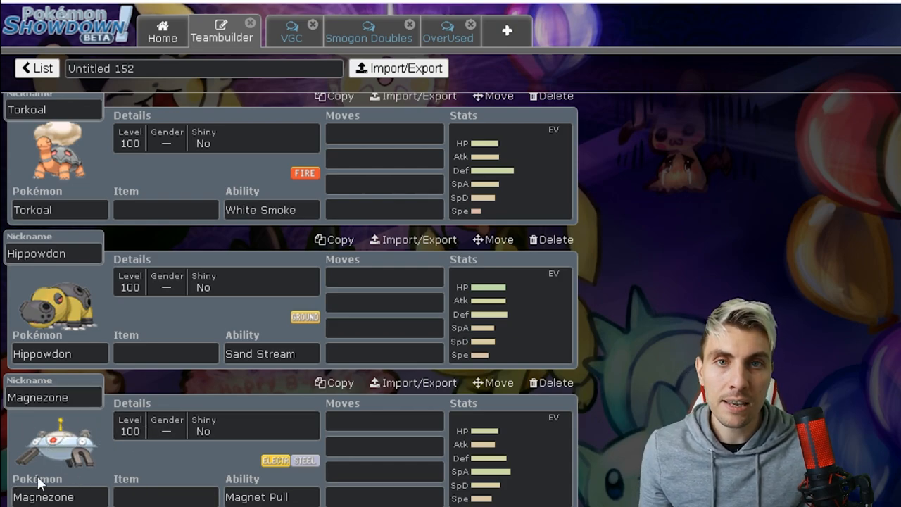
left_click(53, 397)
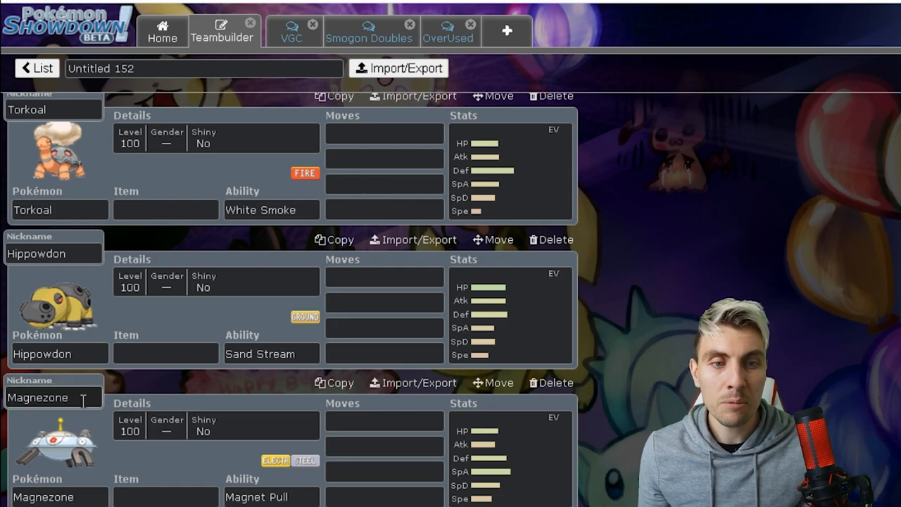
scroll("down", 3)
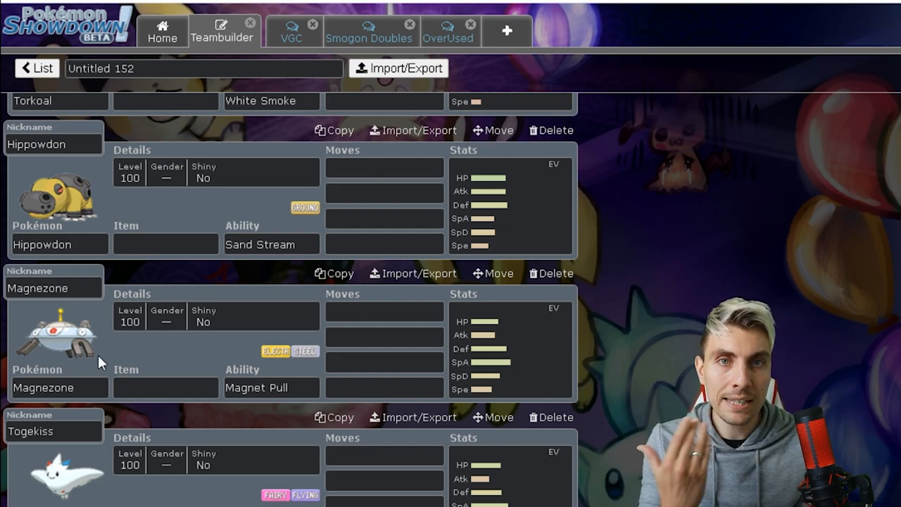
scroll("down", 3)
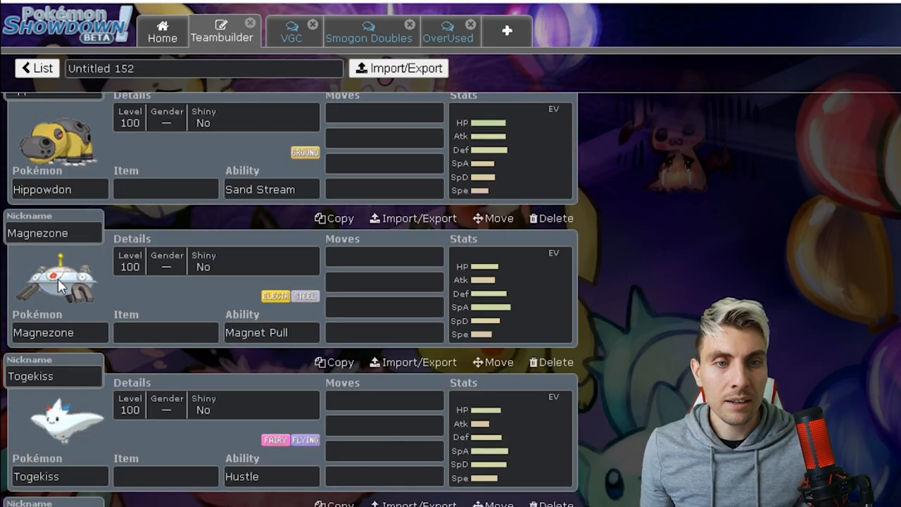
scroll("down", 3)
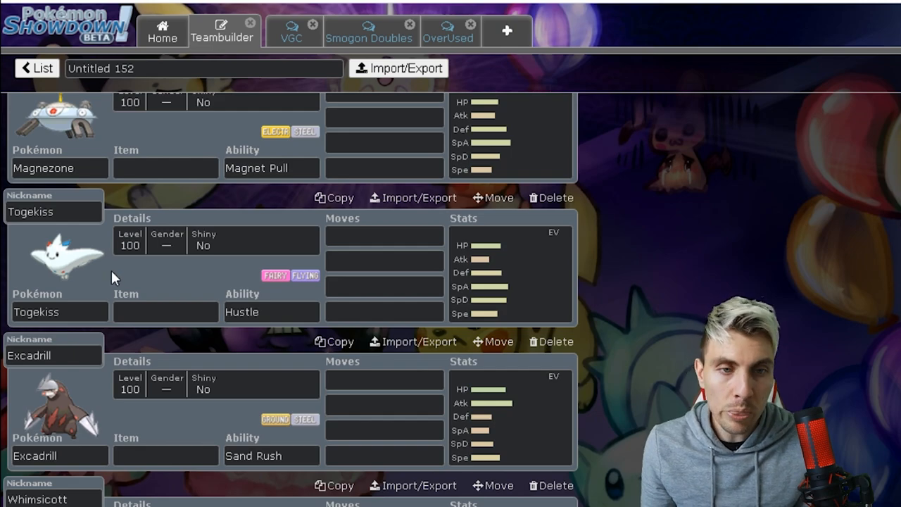
scroll("down", 3)
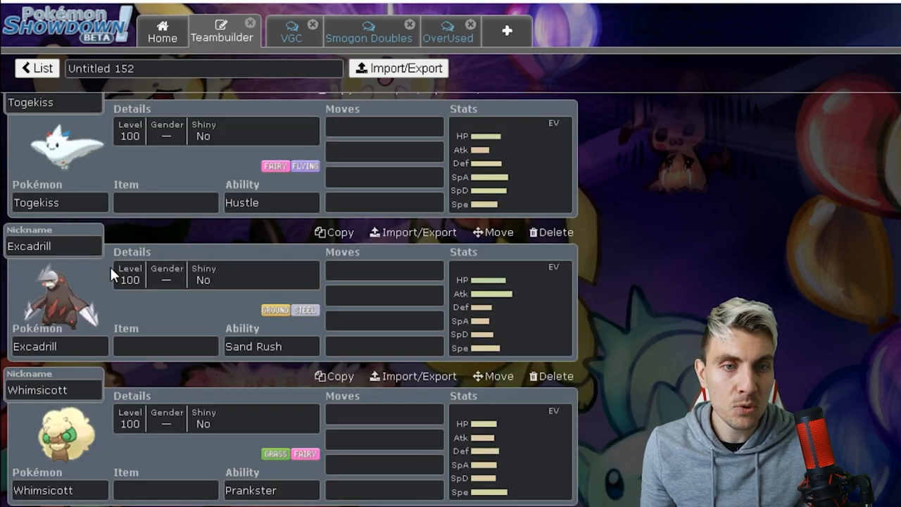
mouse_move(229, 165)
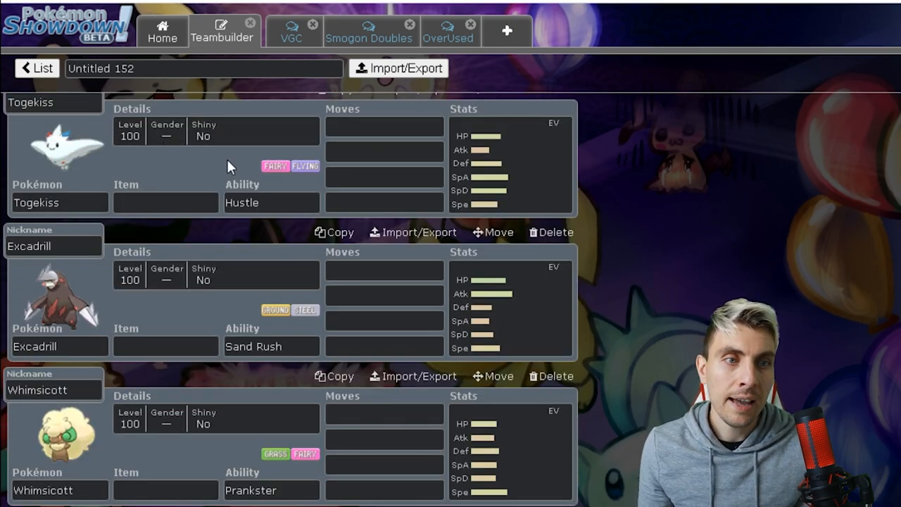
mouse_move(222, 164)
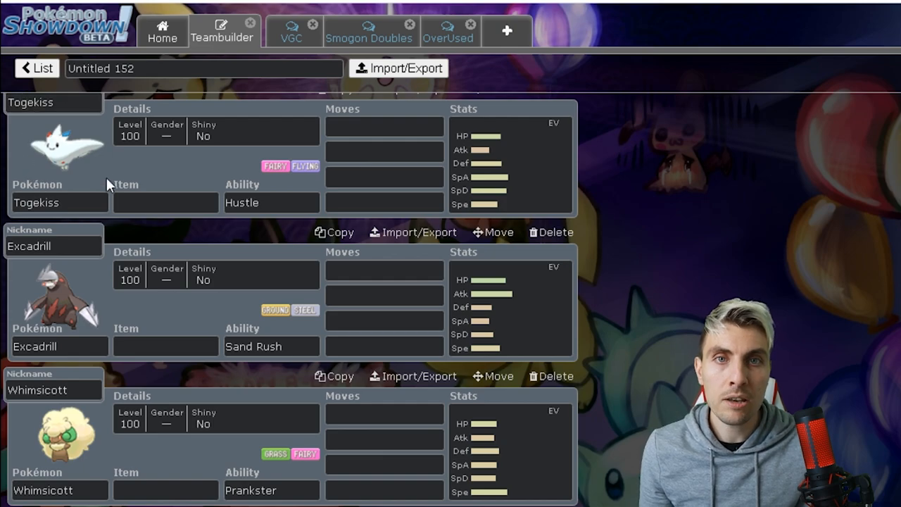
scroll("down", 3)
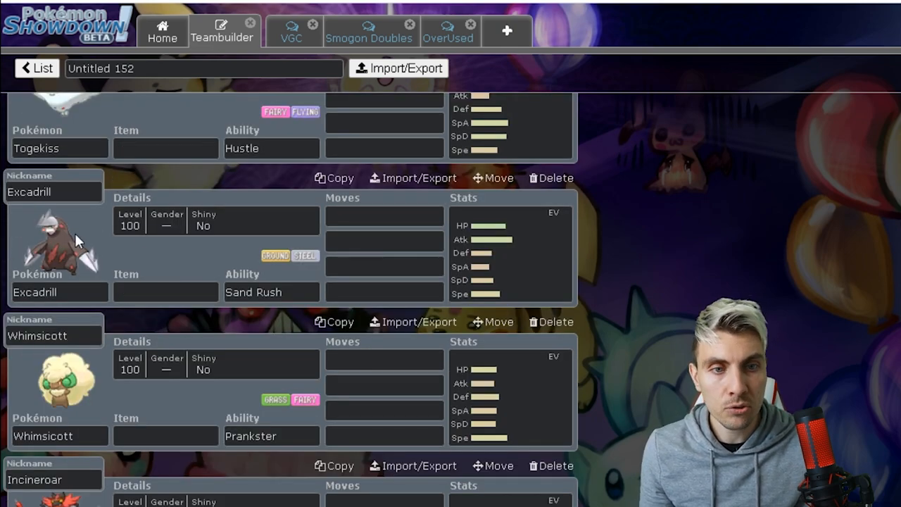
scroll("down", 3)
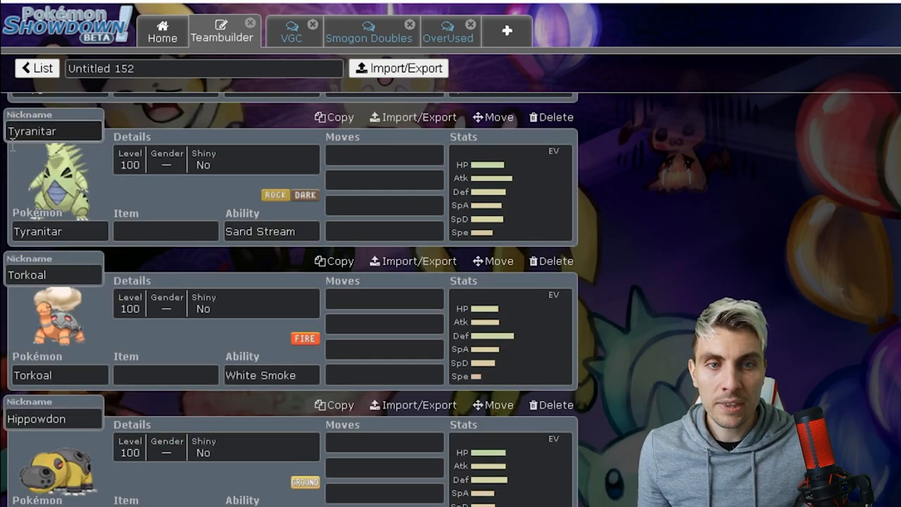
scroll("down", 3)
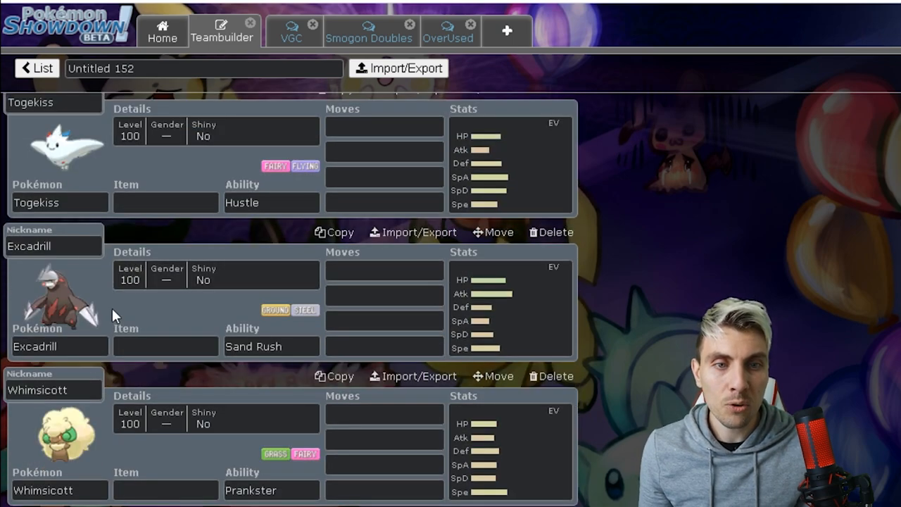
scroll("down", 3)
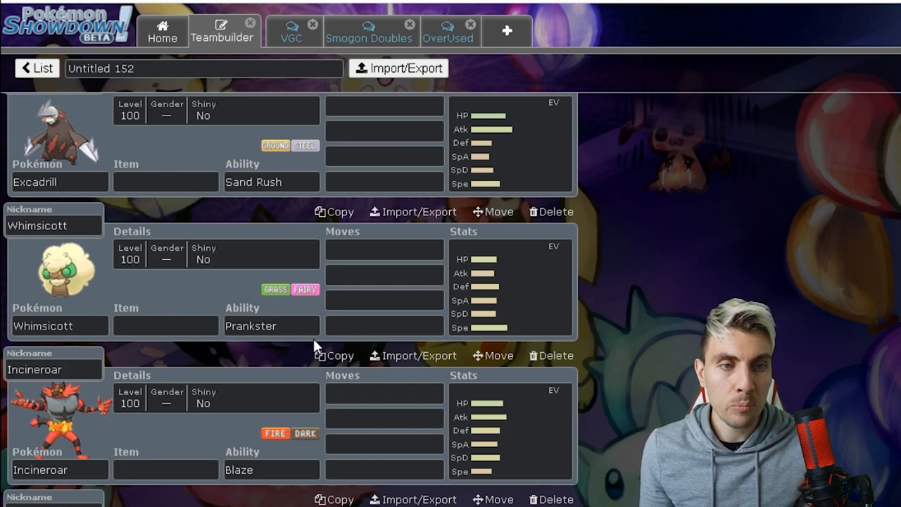
mouse_move(115, 341)
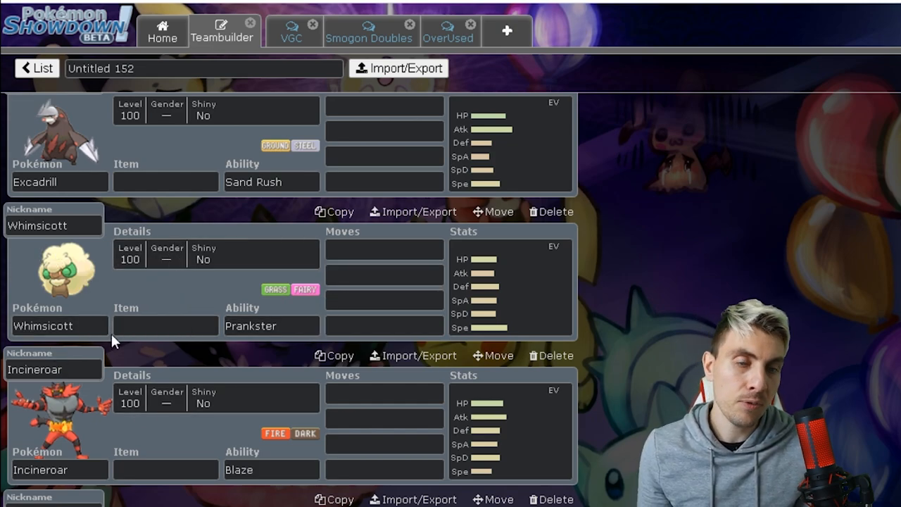
mouse_move(315, 307)
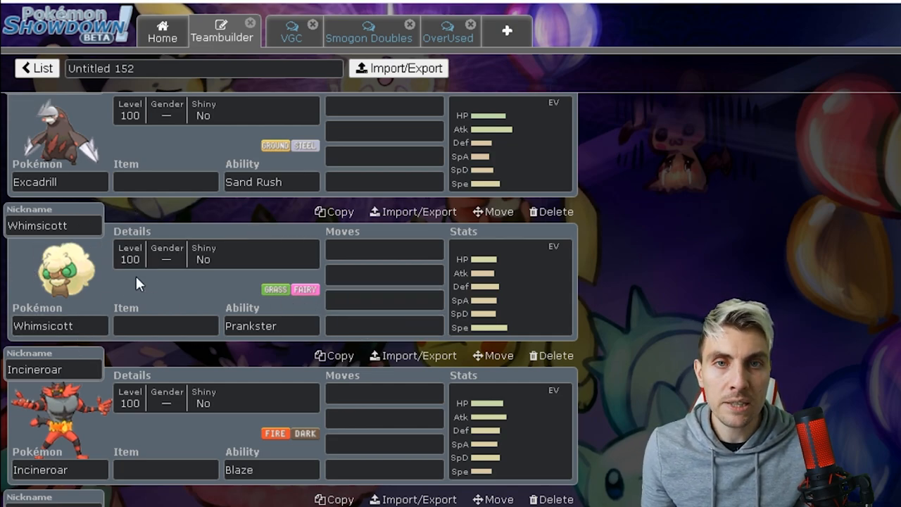
scroll("down", 3)
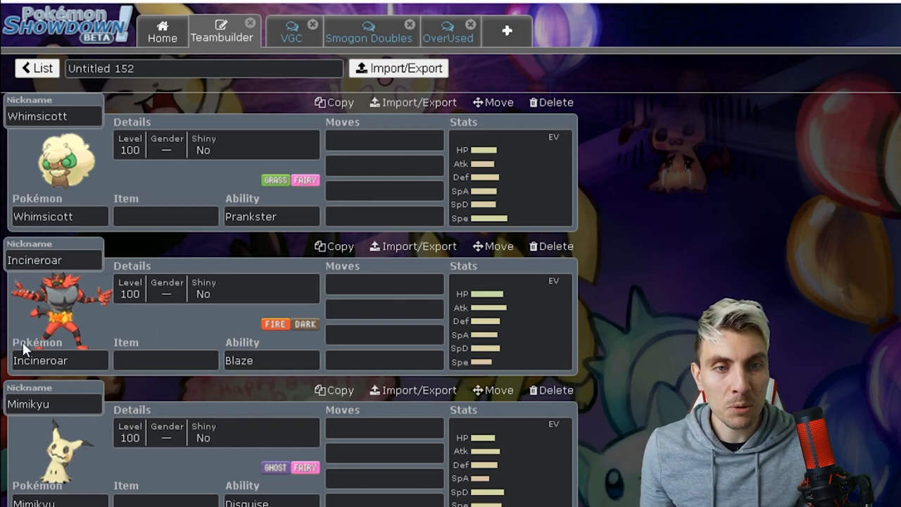
Change Incineroar's ability from Blaze to Intimidate in the ability list
left_click(271, 360)
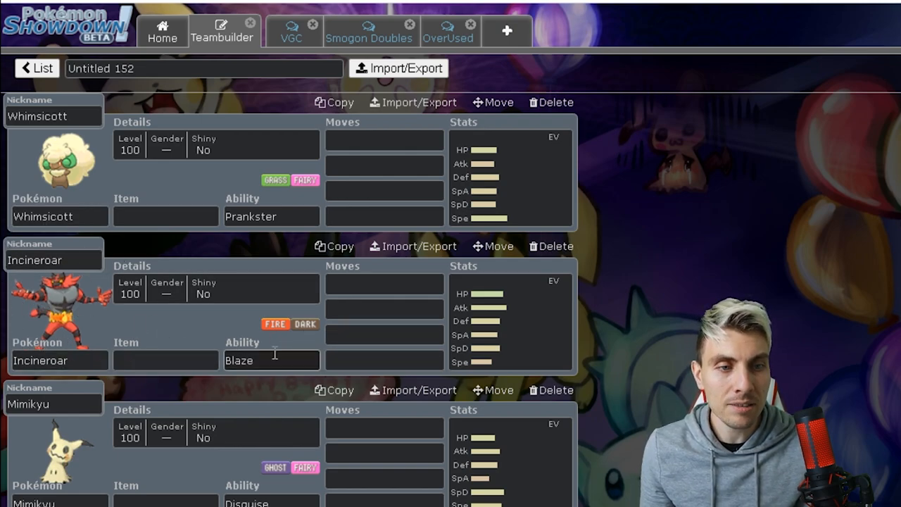
left_click(384, 141)
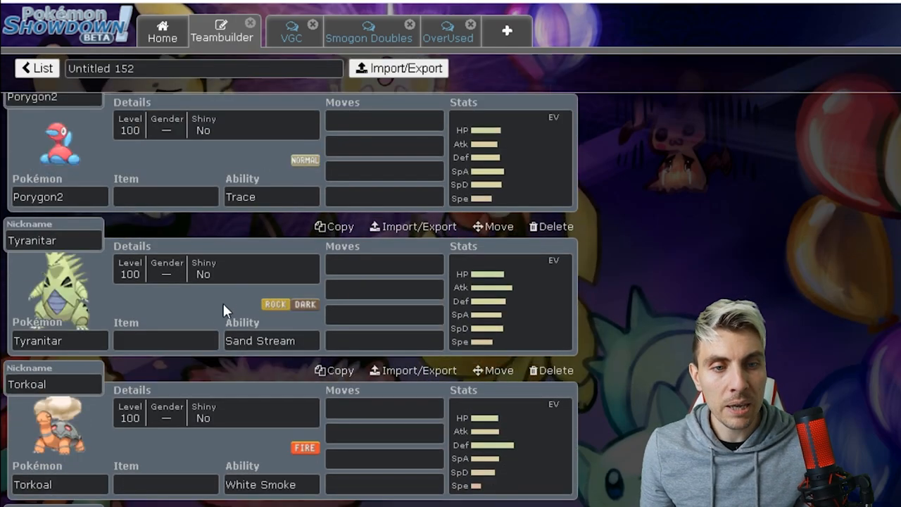
scroll("down", 3)
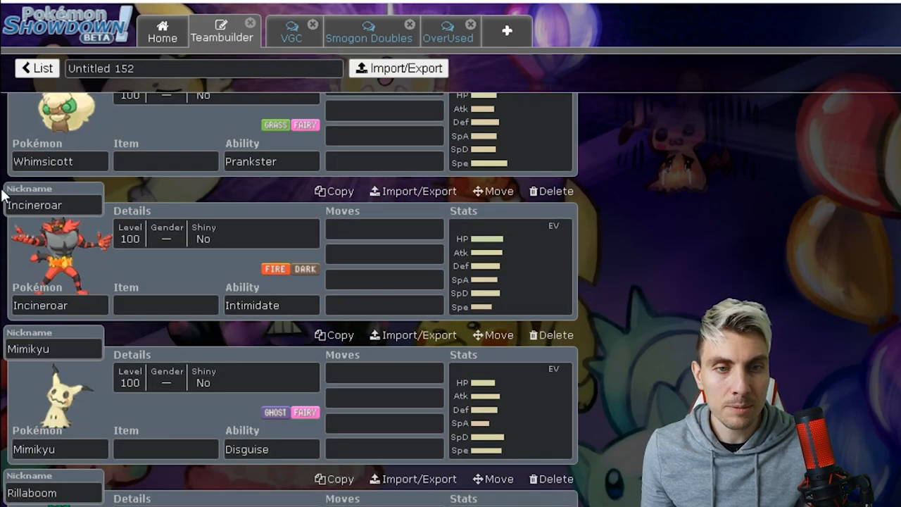
left_click(384, 305)
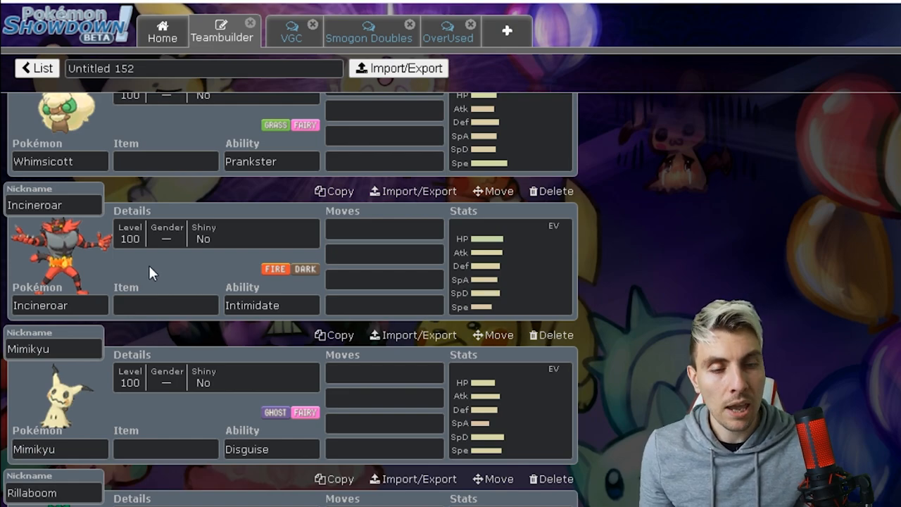
Scroll down to Cinderace and change its ability from Blaze to Libero
scroll("down", 3)
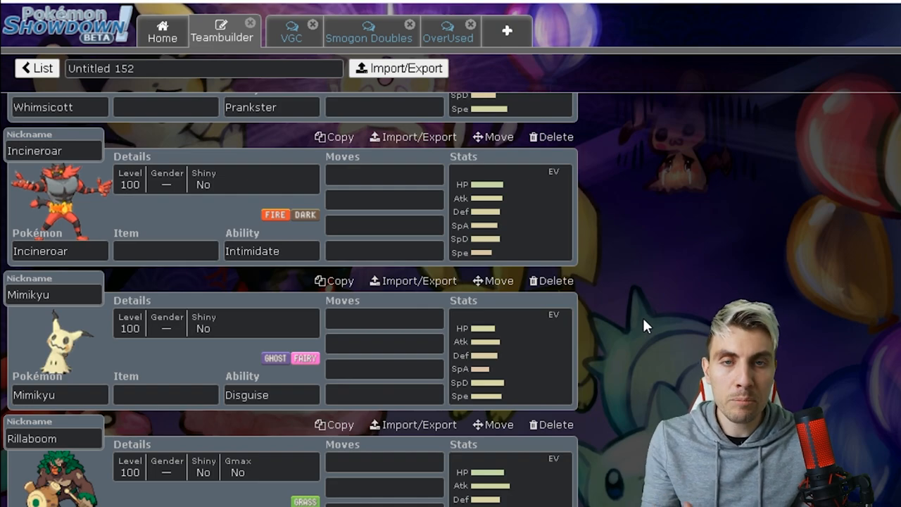
scroll("down", 3)
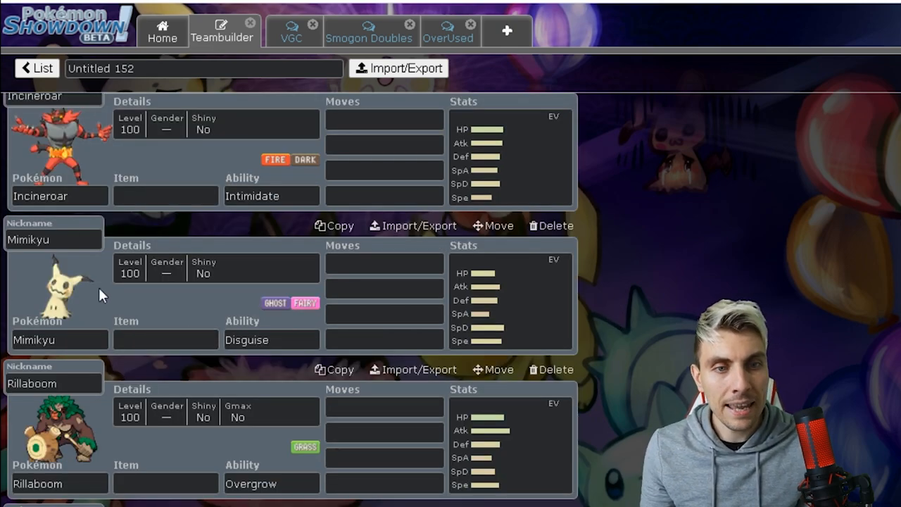
scroll("down", 3)
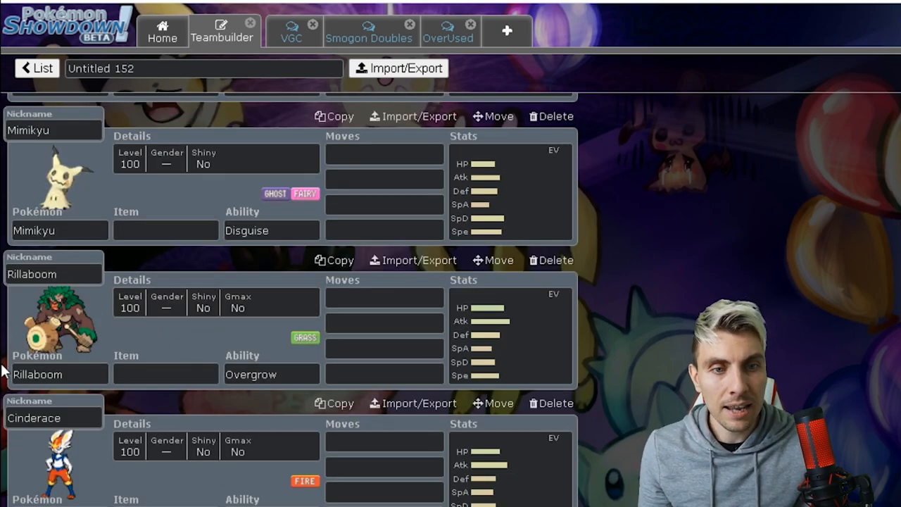
mouse_move(630, 382)
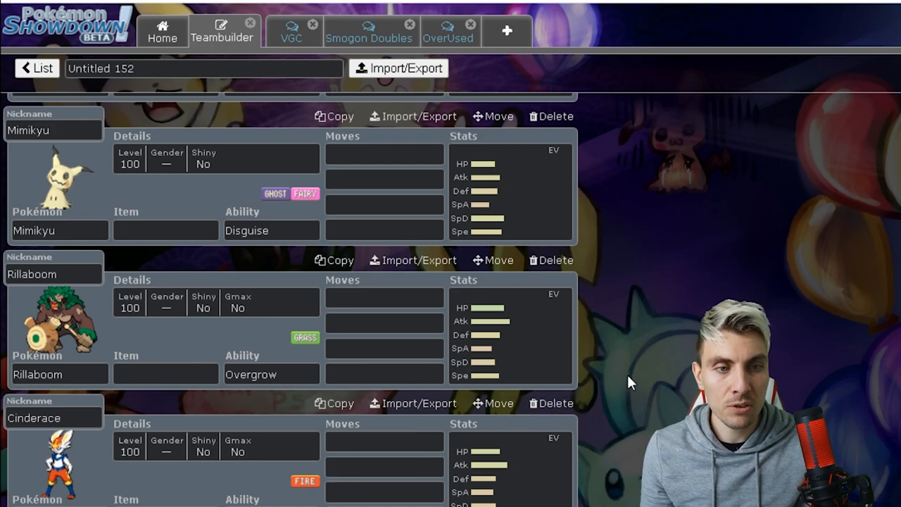
mouse_move(581, 359)
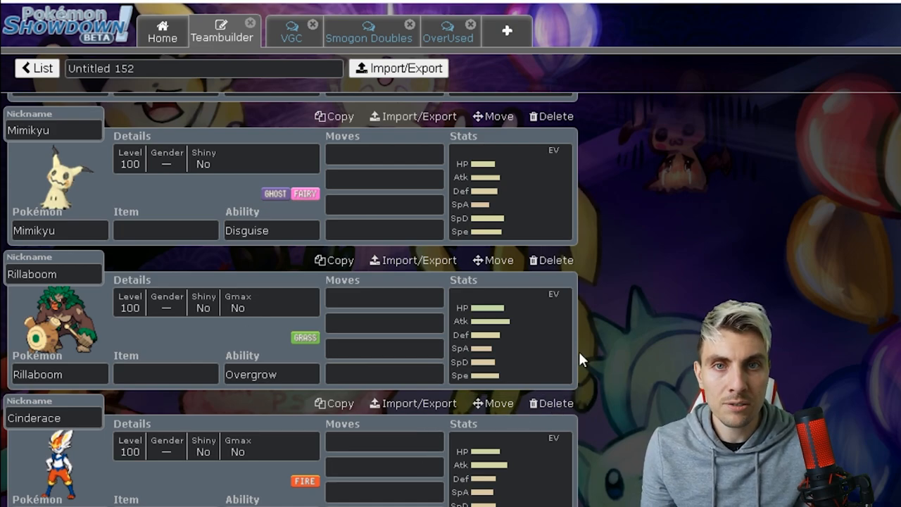
mouse_move(614, 351)
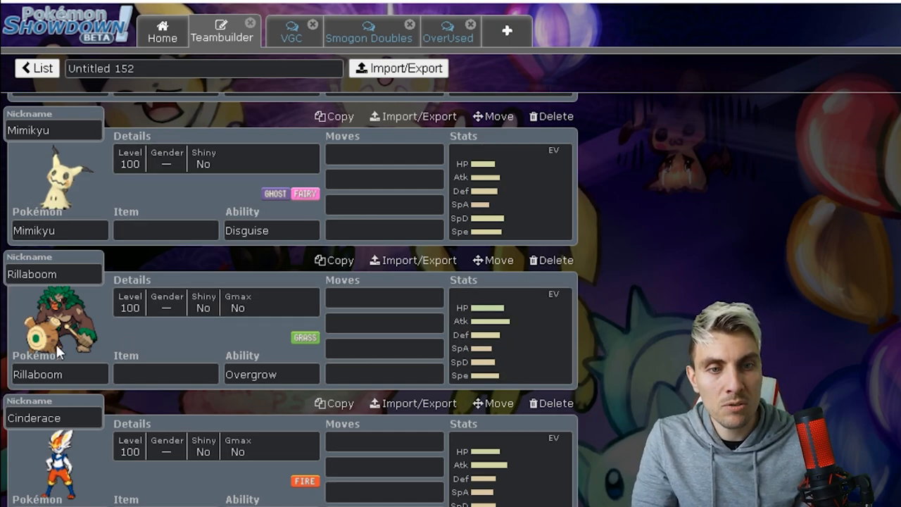
scroll("down", 3)
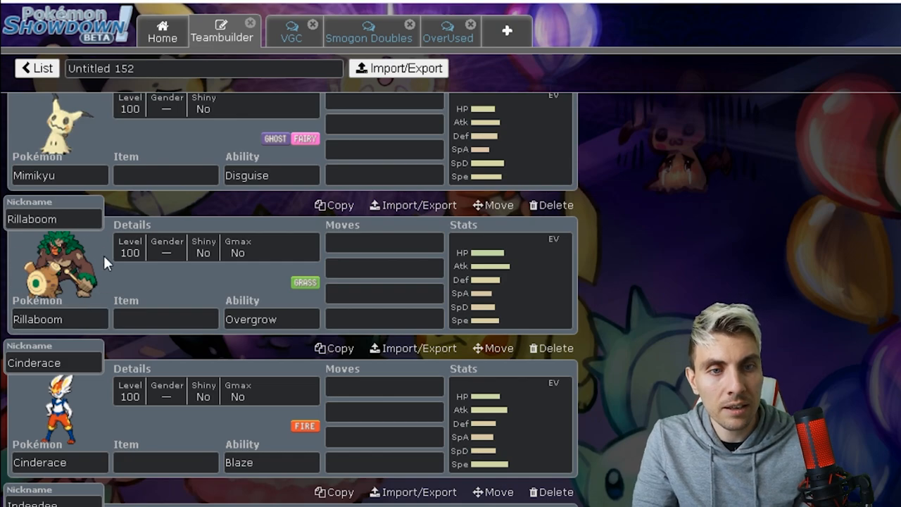
mouse_move(95, 257)
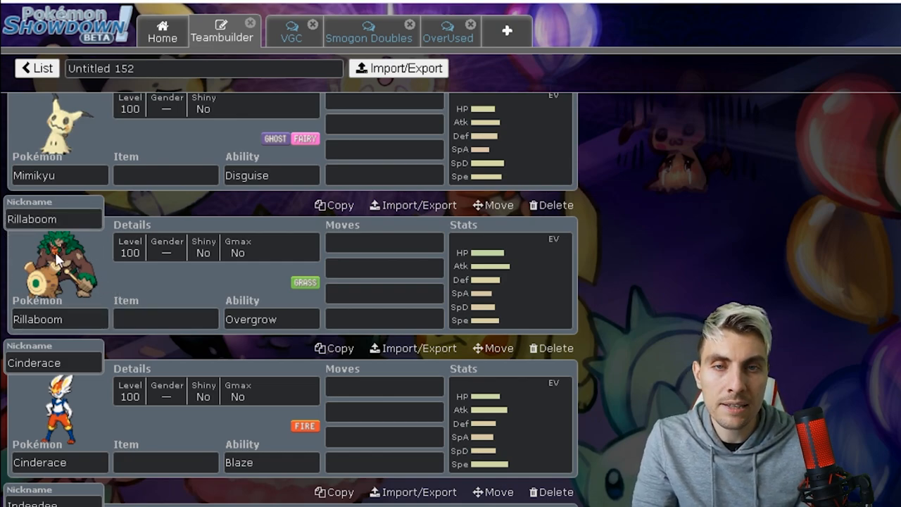
scroll("down", 3)
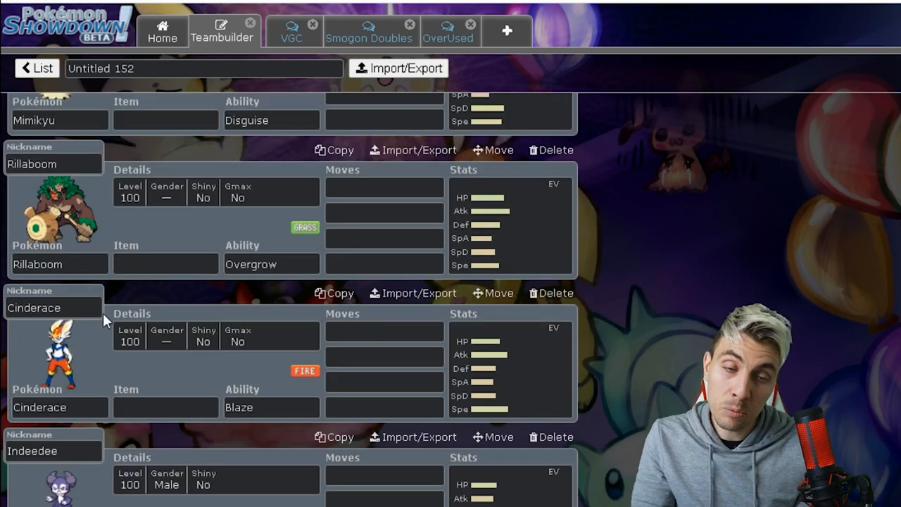
scroll("down", 3)
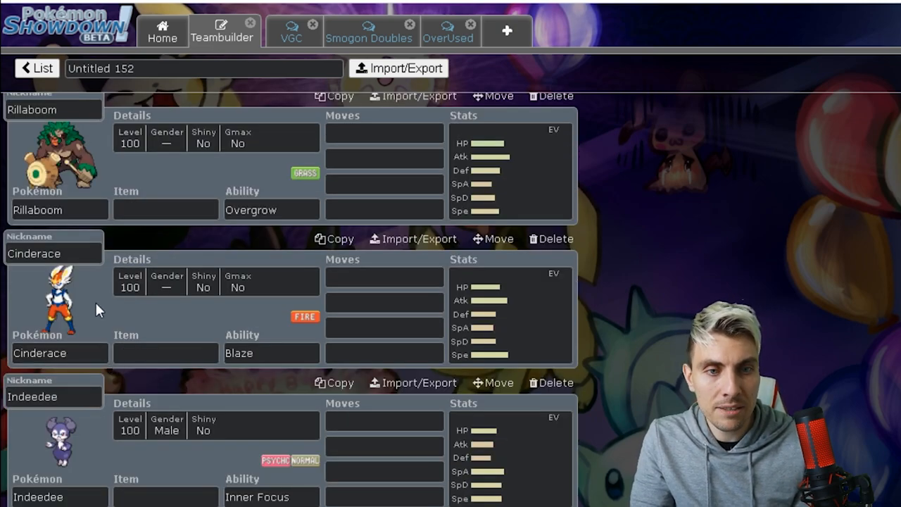
left_click(383, 143)
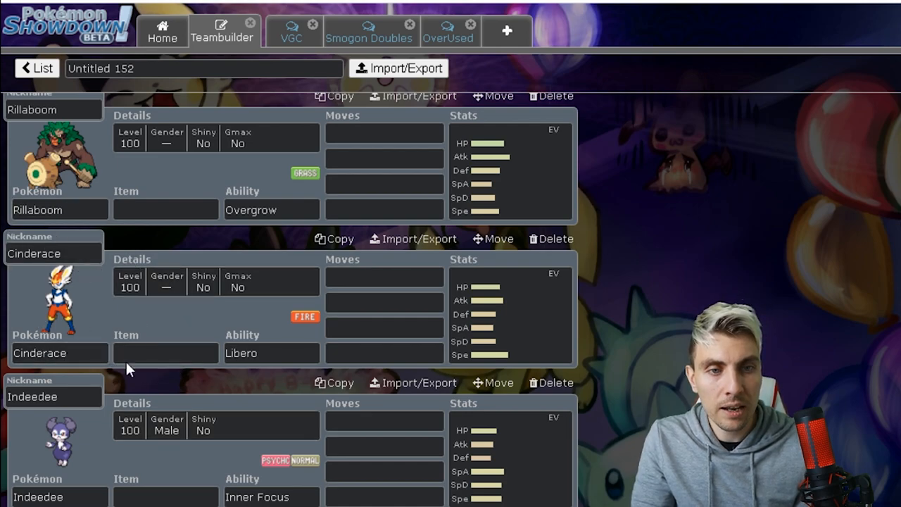
scroll("down", 3)
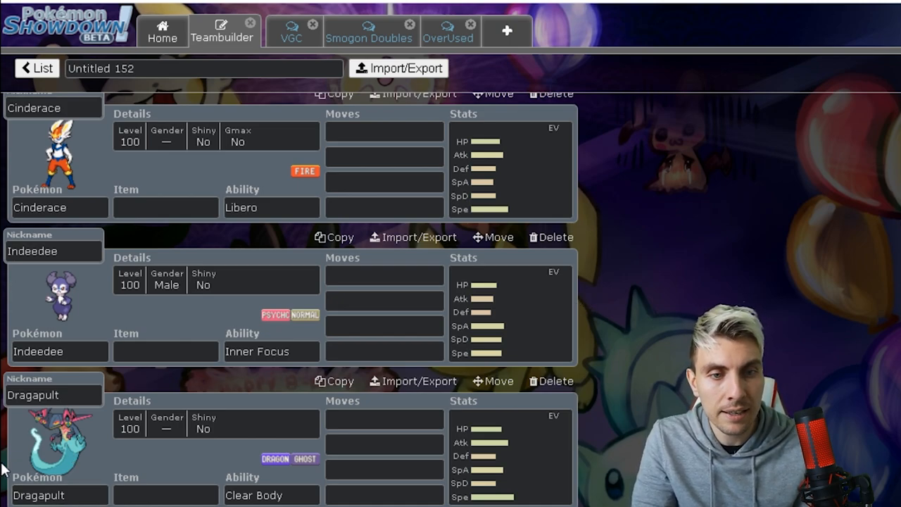
mouse_move(414, 402)
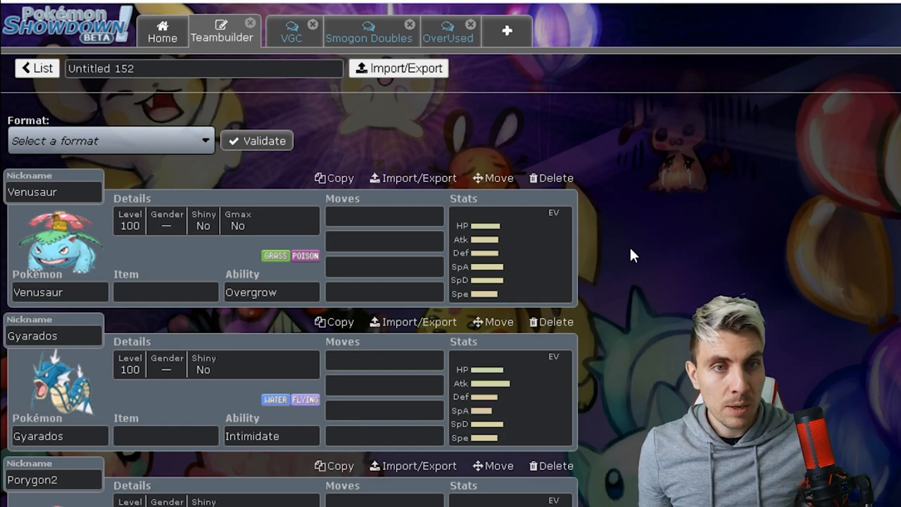
From the saved-teams list, open Untitled 153 and view its Lapras-Gmax entry
left_click(36, 69)
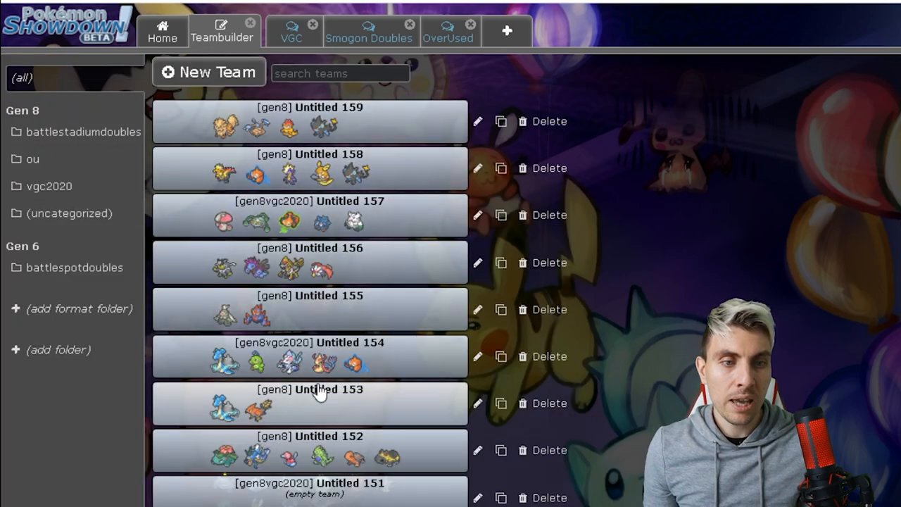
mouse_move(309, 414)
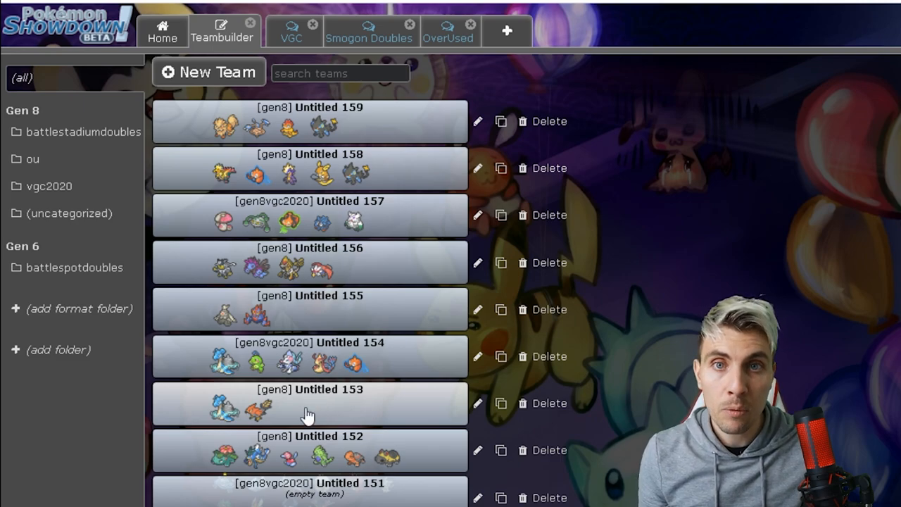
mouse_move(271, 171)
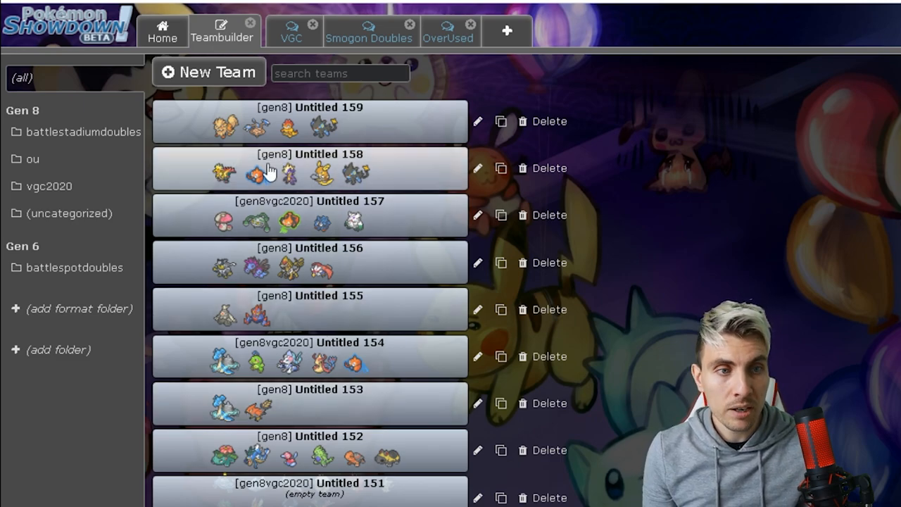
mouse_move(496, 428)
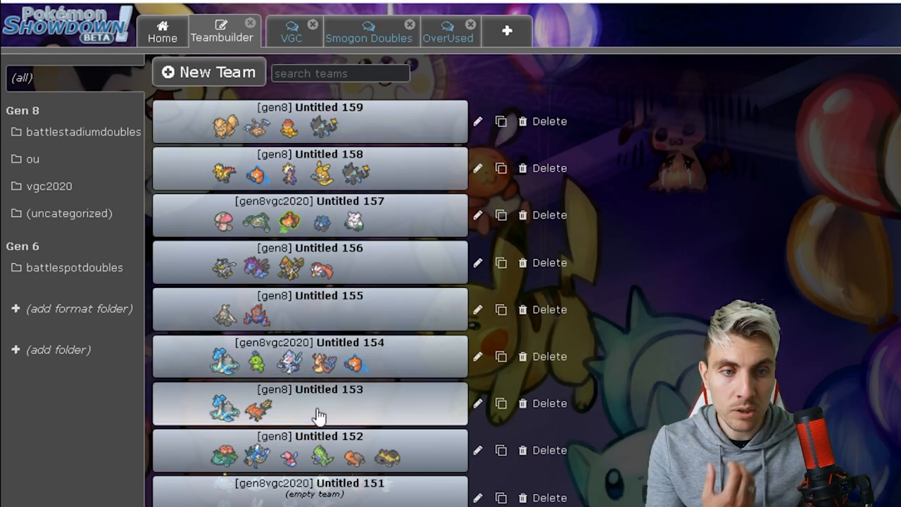
left_click(309, 403)
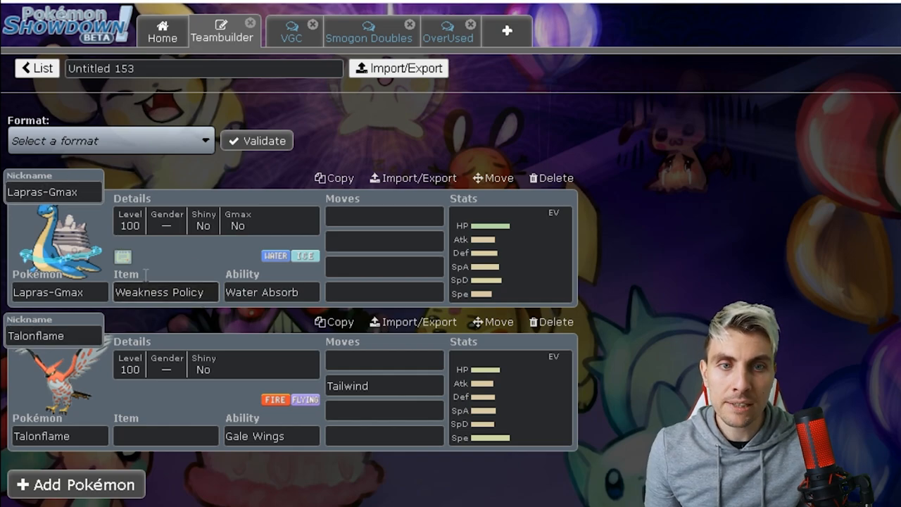
mouse_move(130, 243)
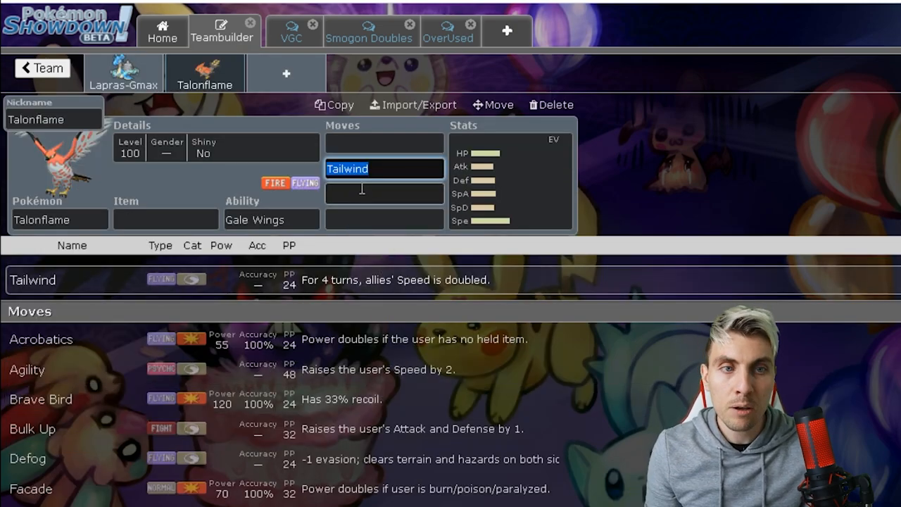
left_click(124, 74)
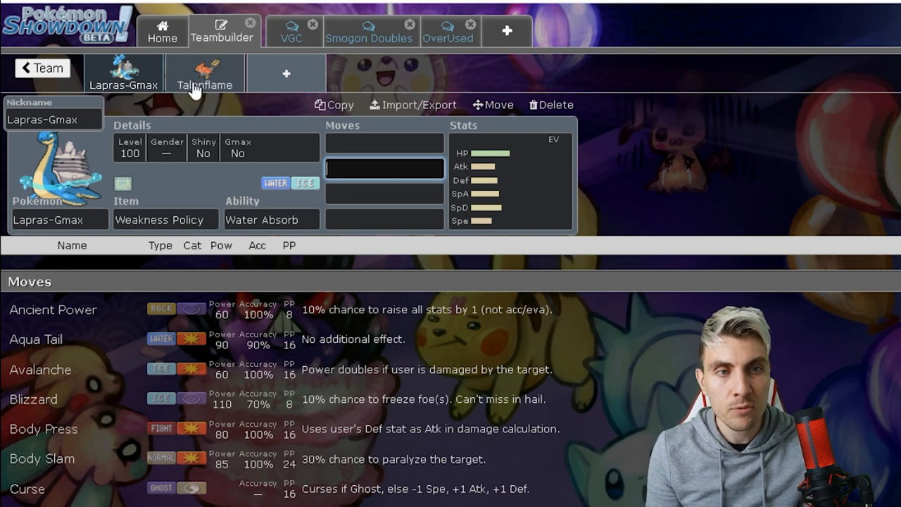
Give Talonflame the move Tailwind, then return to the saved-teams list
left_click(204, 73)
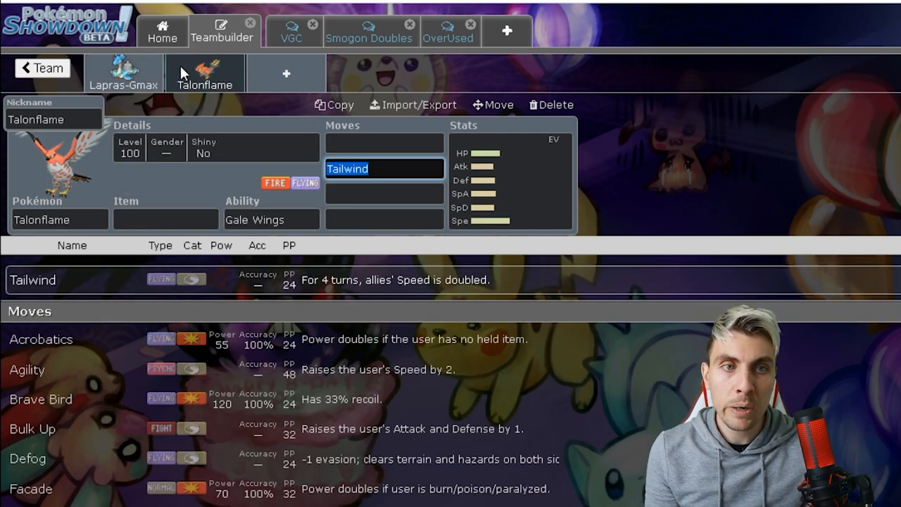
left_click(41, 67)
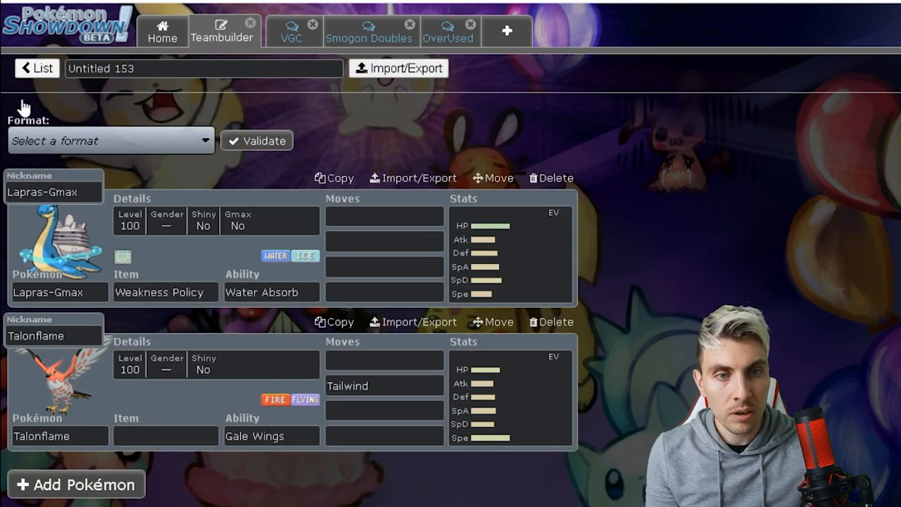
left_click(36, 68)
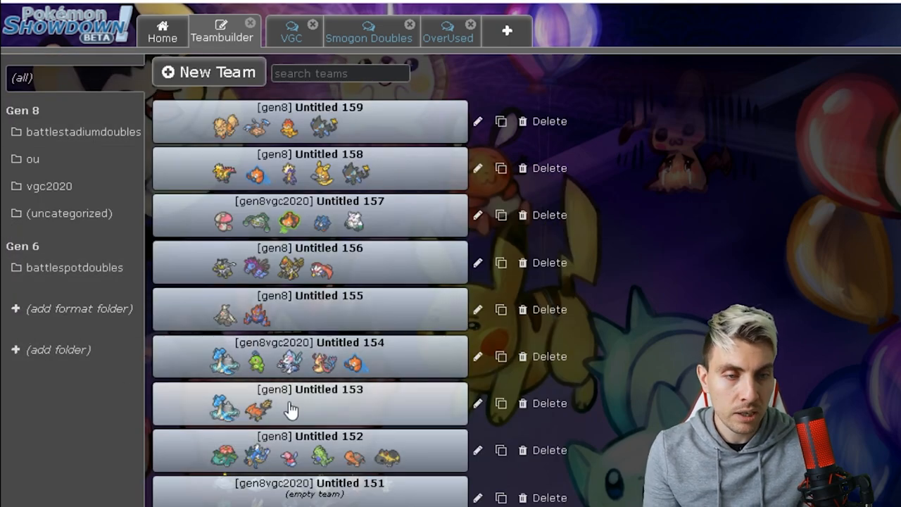
Open Untitled 154 and scroll through Lapras-Gmax, Politoed and Primarina
left_click(310, 356)
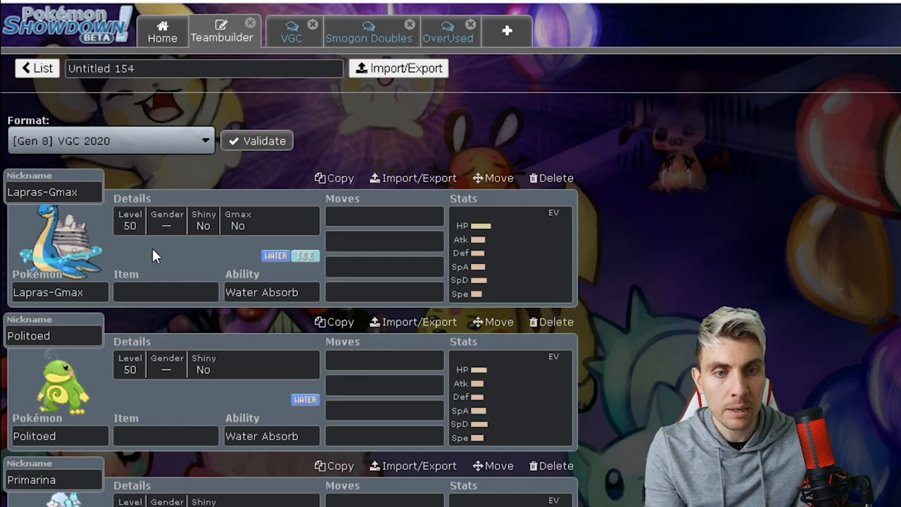
scroll("down", 3)
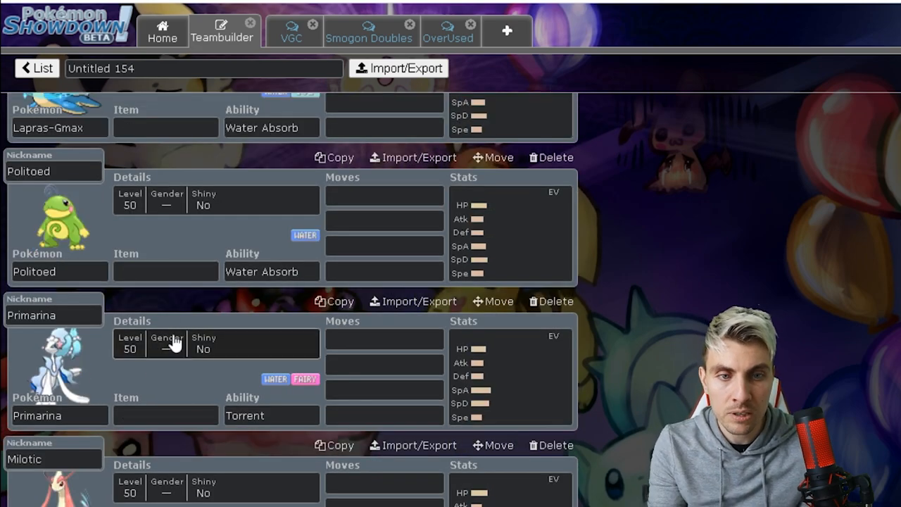
scroll("down", 3)
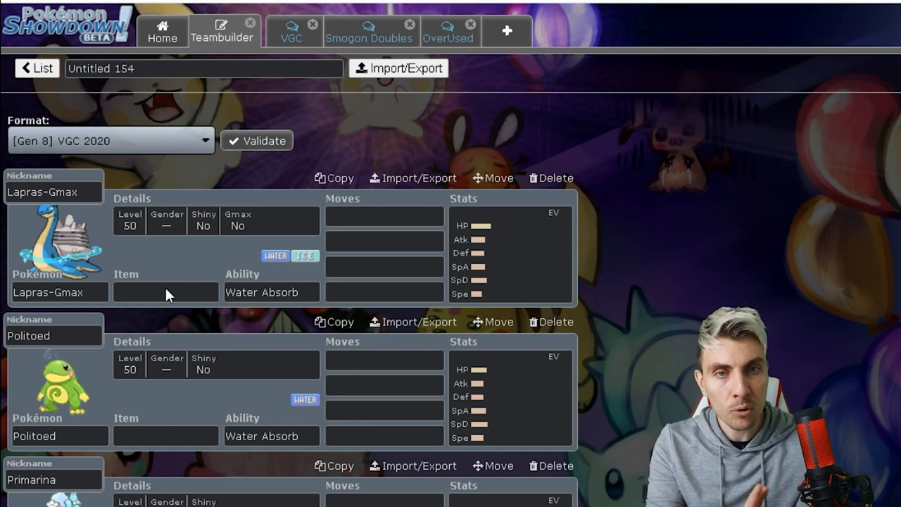
mouse_move(171, 278)
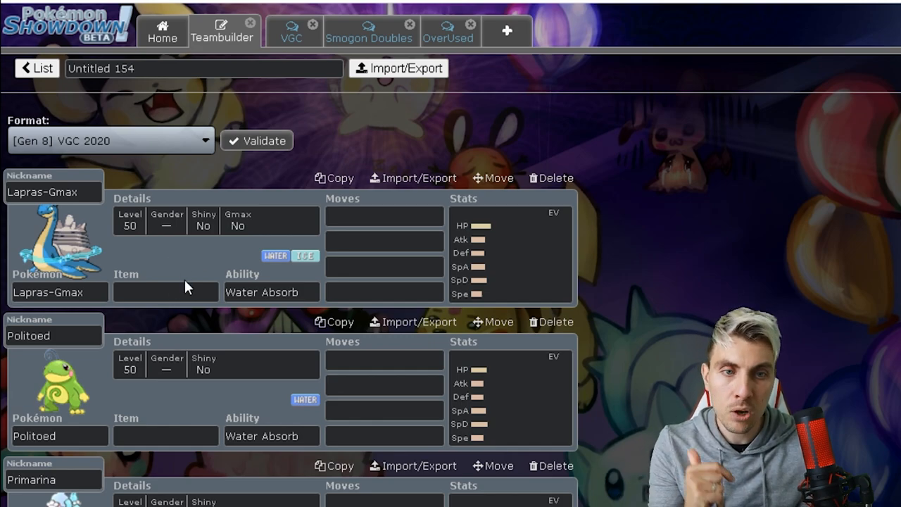
scroll("down", 3)
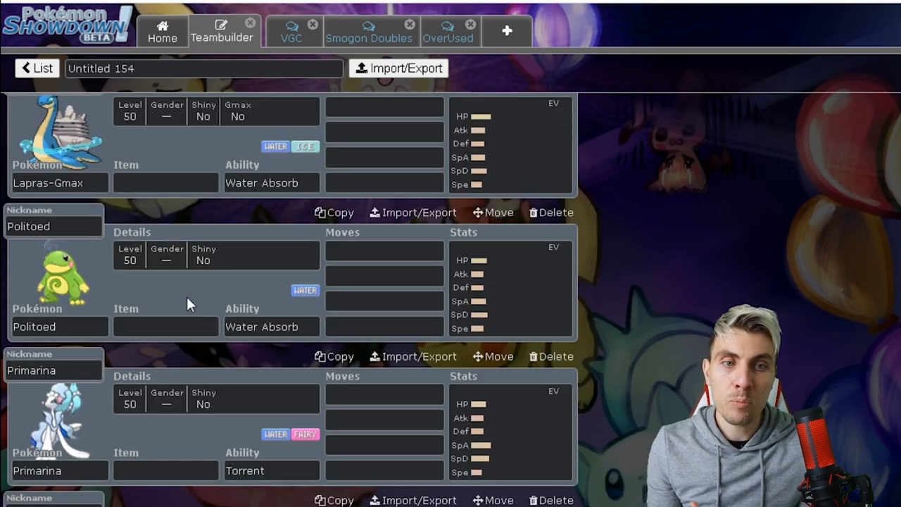
scroll("down", 3)
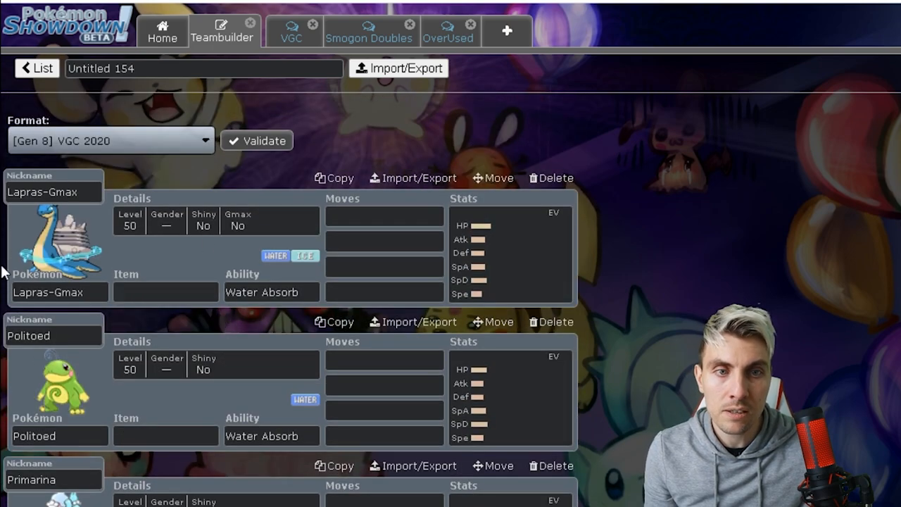
mouse_move(162, 248)
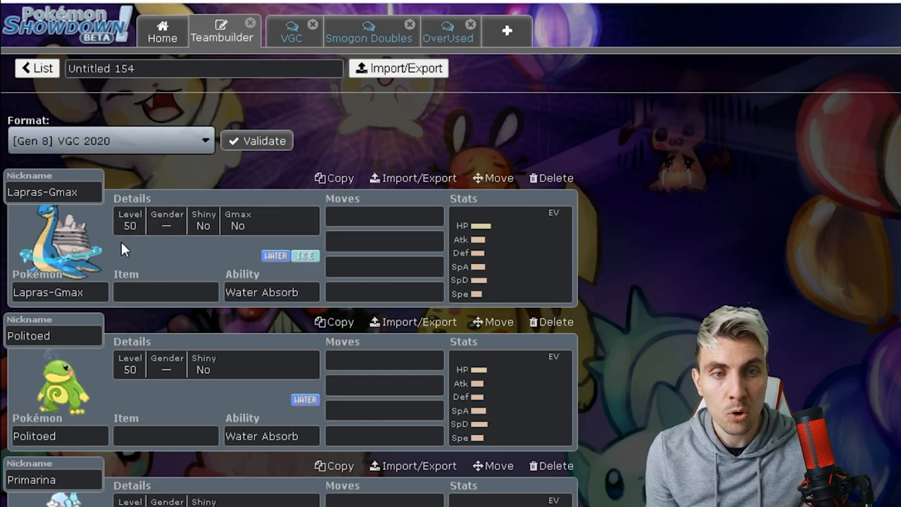
Continue down the team to Milotic and Rotom-Wash
scroll("down", 3)
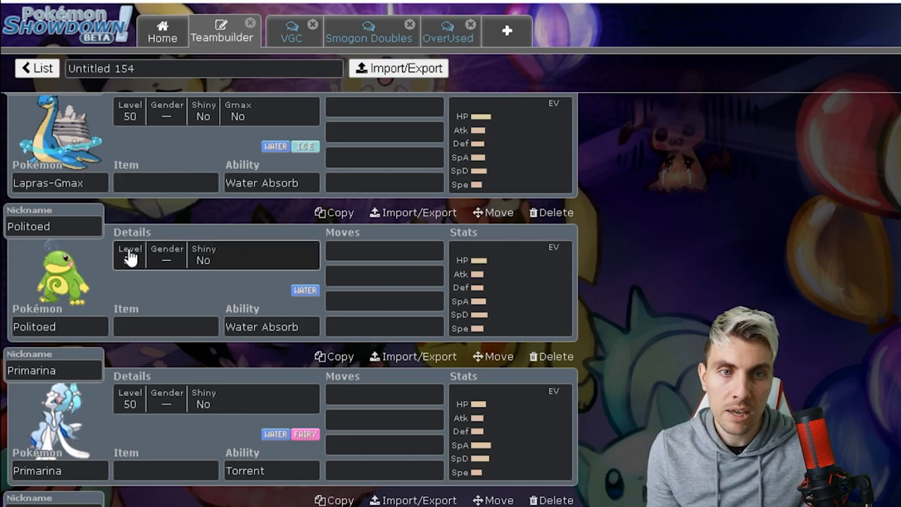
scroll("down", 3)
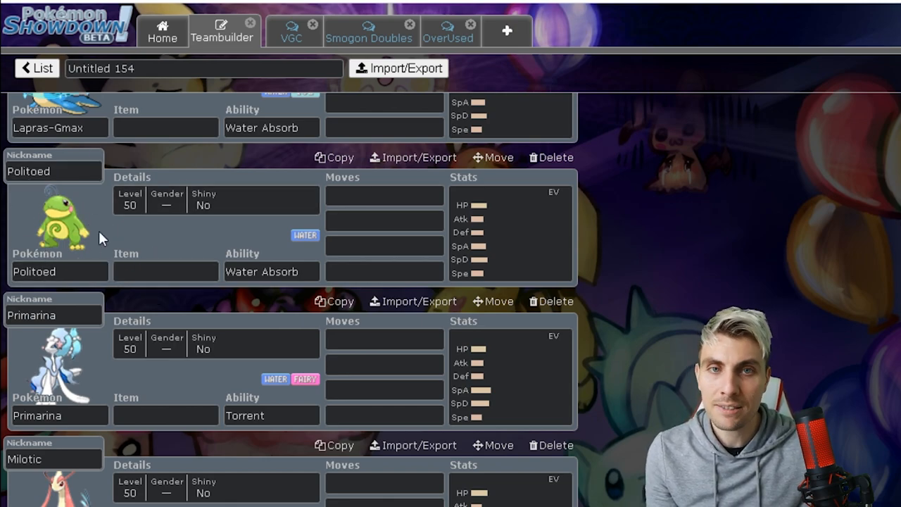
scroll("down", 3)
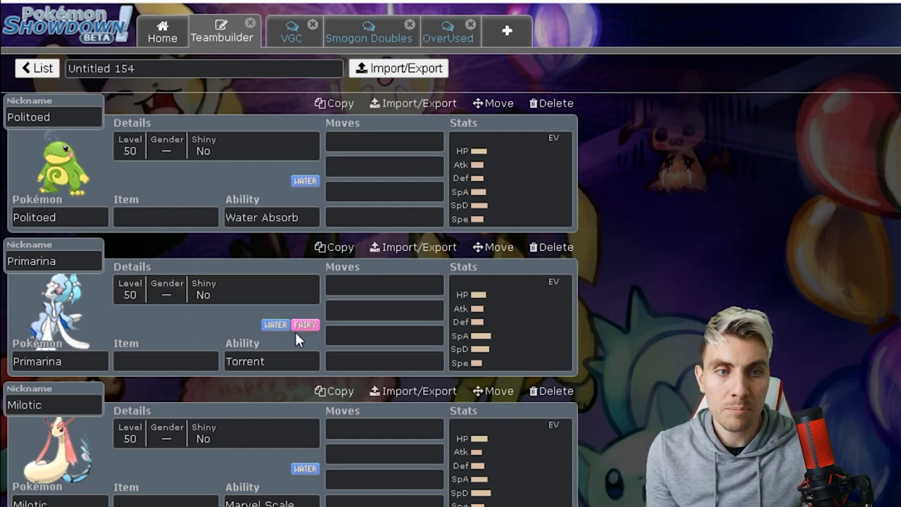
mouse_move(105, 290)
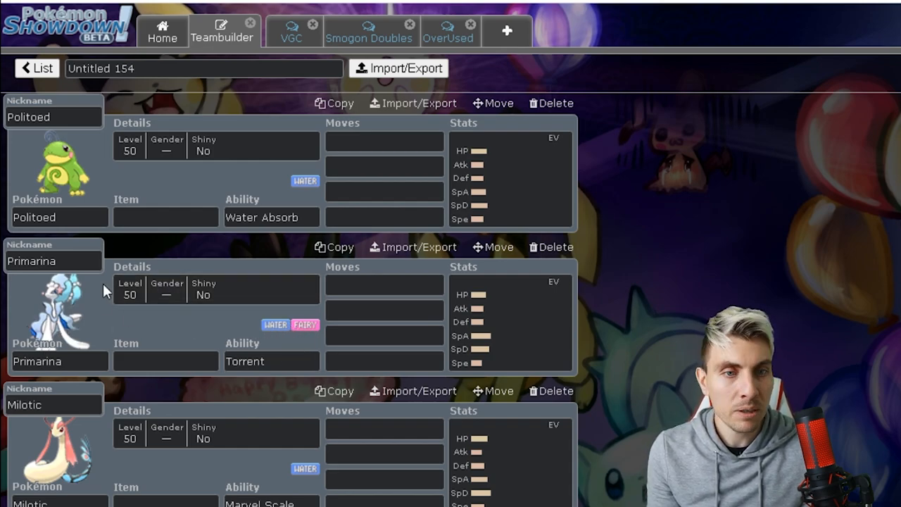
scroll("down", 3)
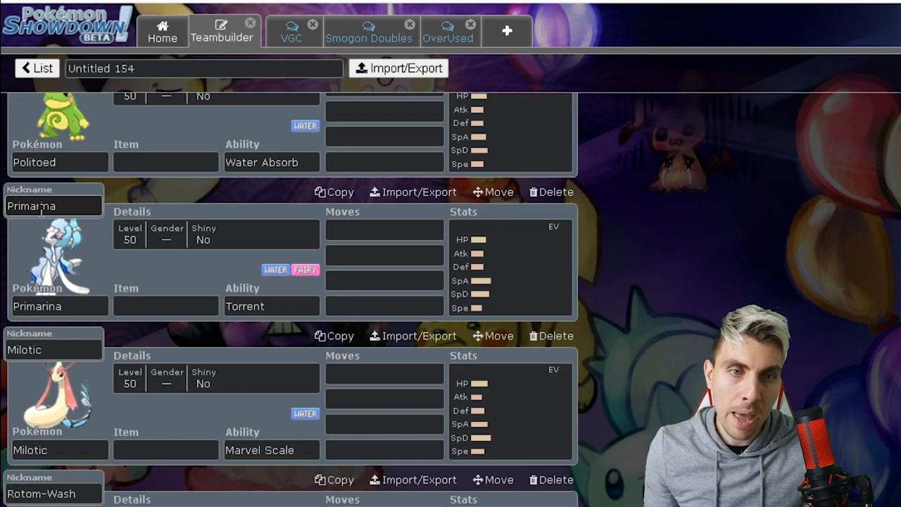
scroll("down", 3)
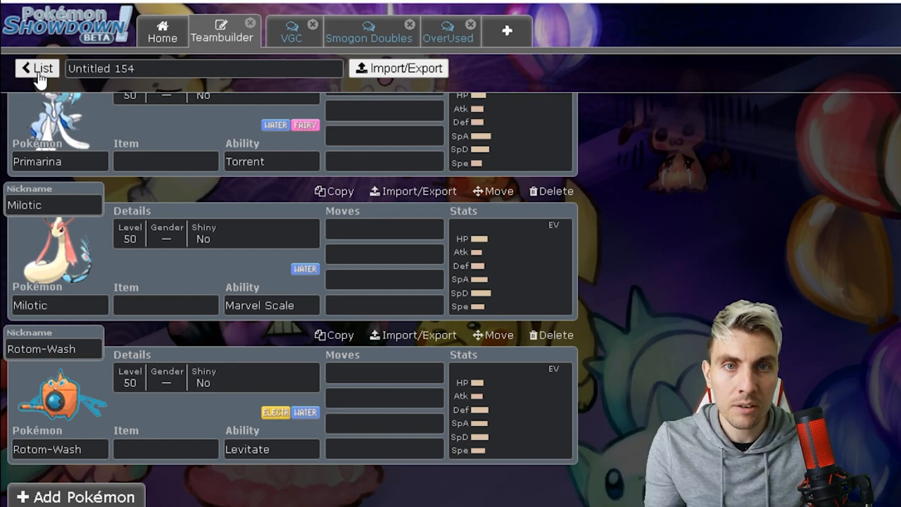
Return from Untitled 154 to the list of saved teams
left_click(37, 68)
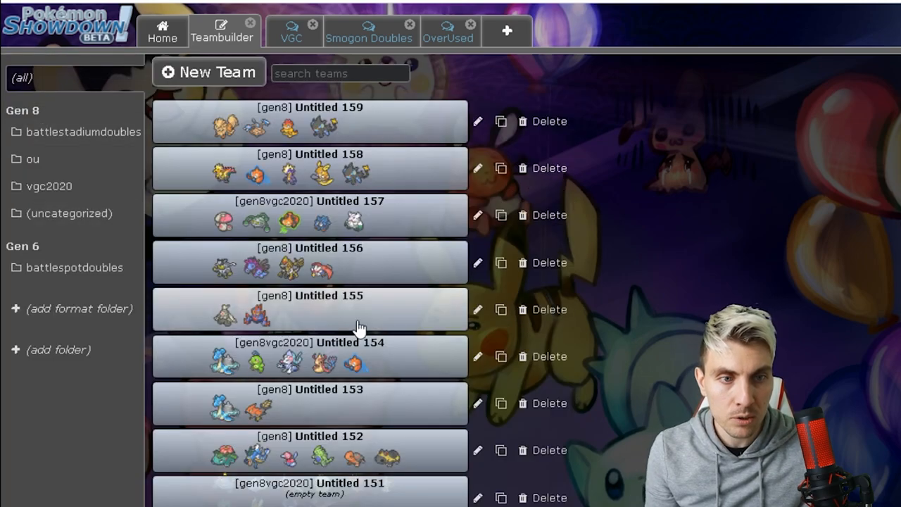
mouse_move(336, 352)
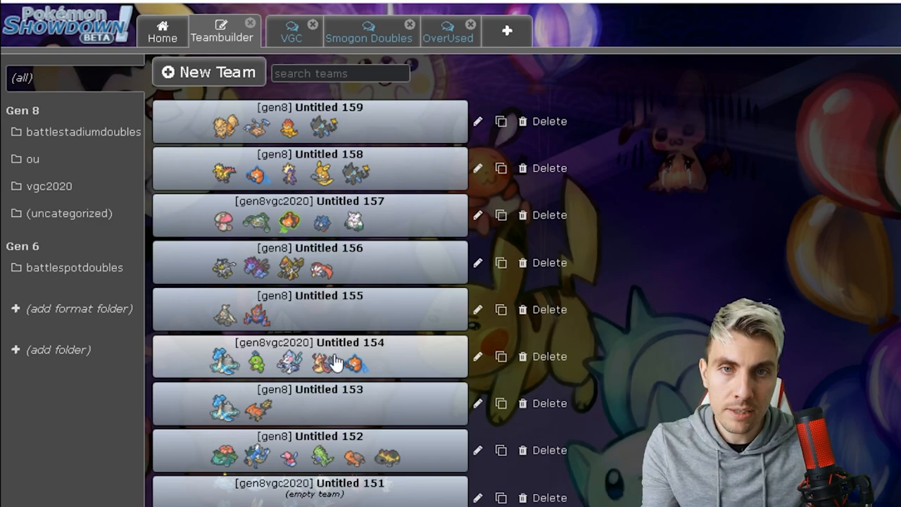
mouse_move(299, 363)
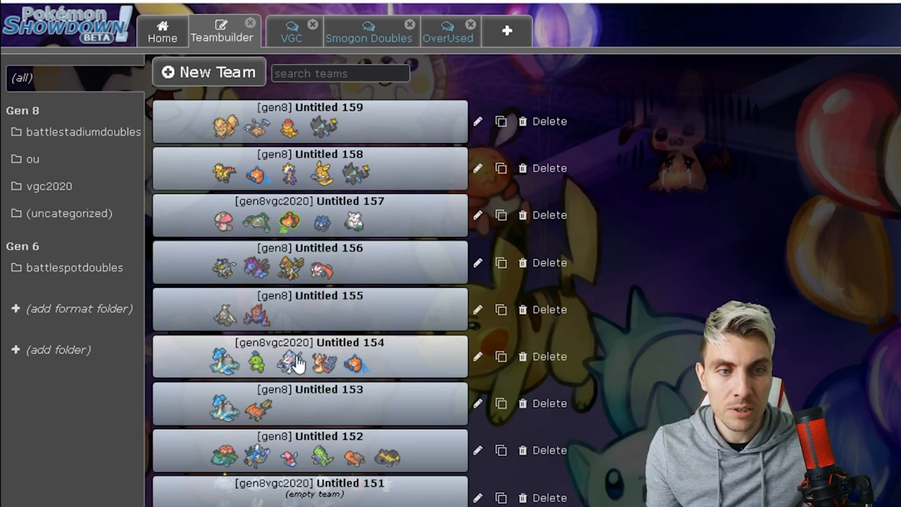
mouse_move(305, 322)
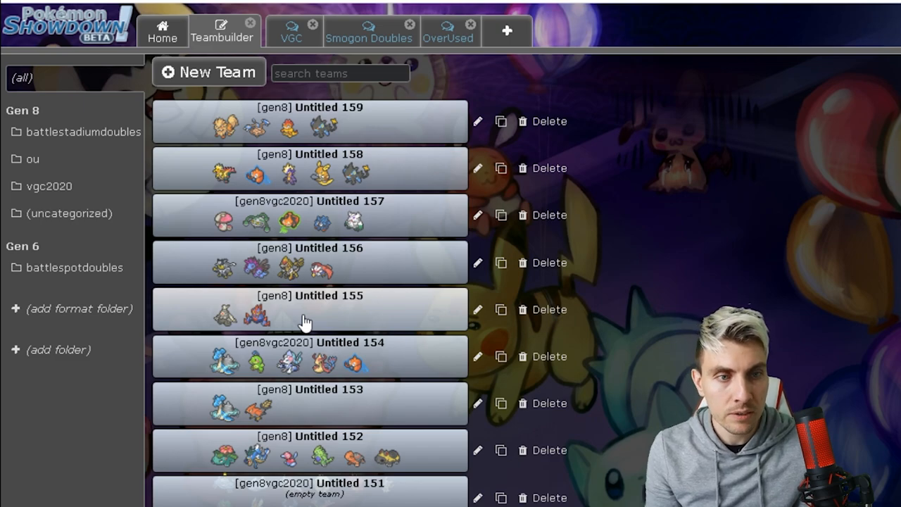
mouse_move(292, 336)
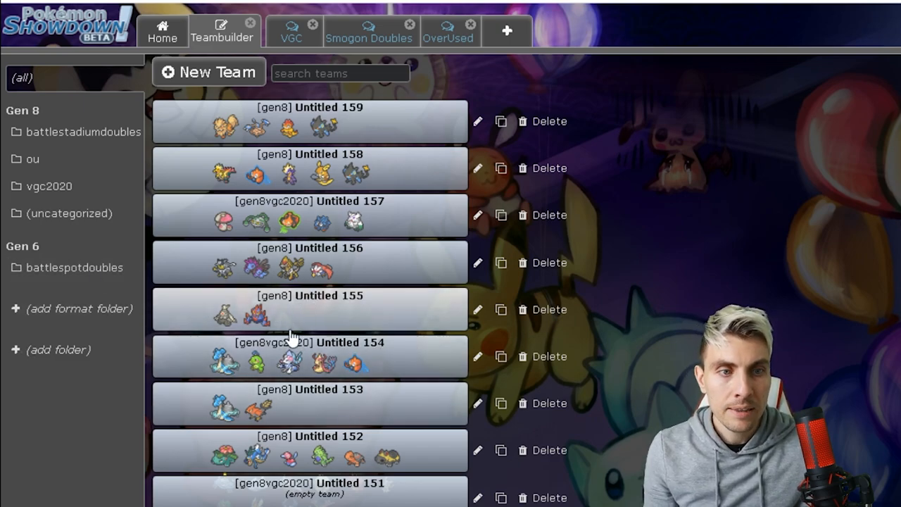
Open Untitled 155 and enter Trick Room and Bulldoze in Dusclops' move slots
left_click(308, 295)
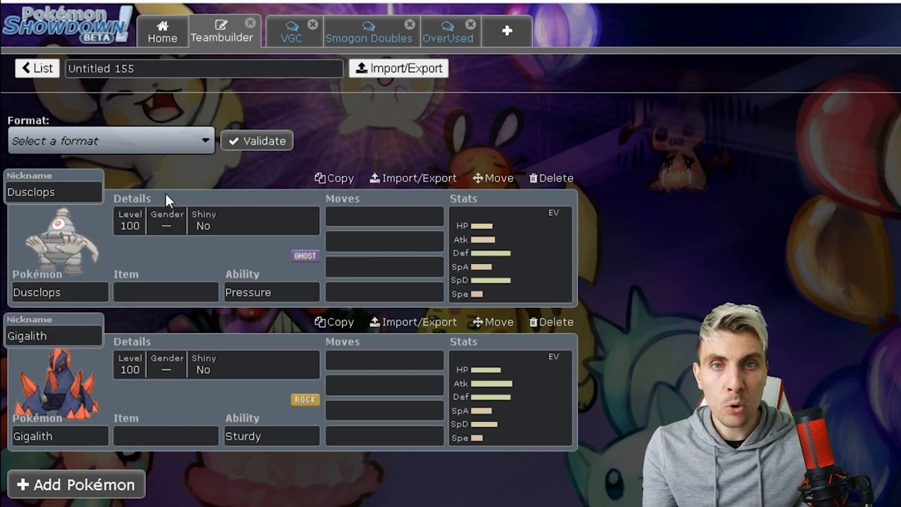
mouse_move(213, 259)
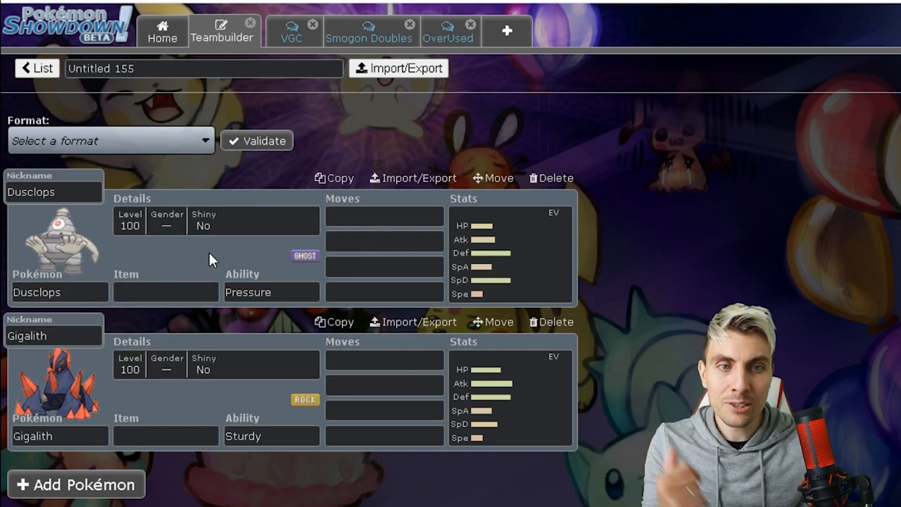
mouse_move(144, 222)
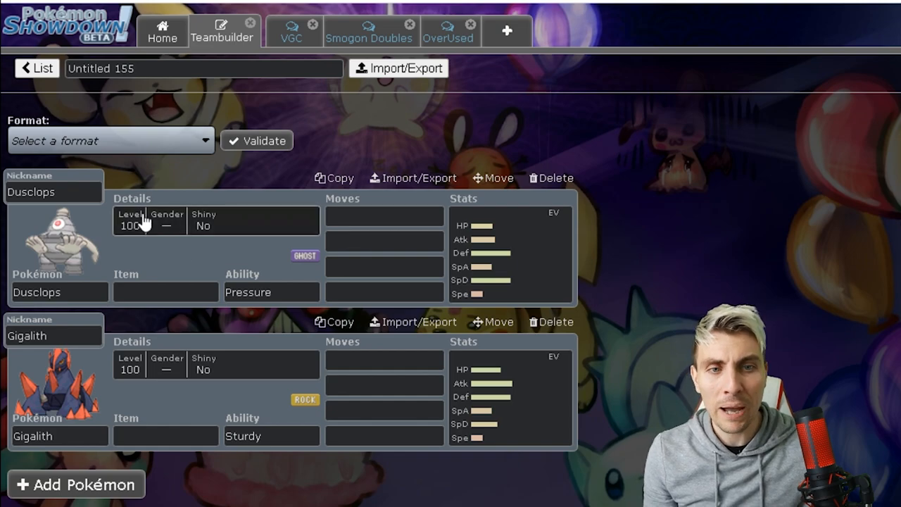
left_click(384, 167)
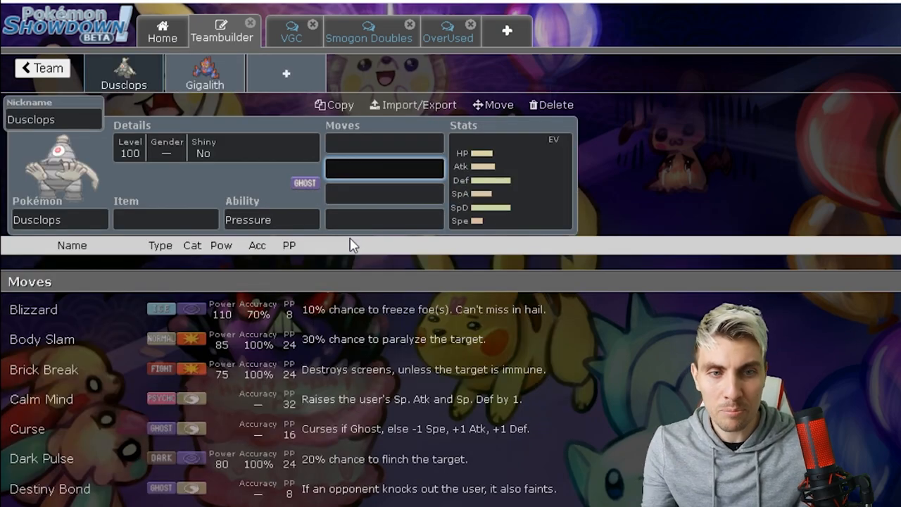
type("Trick Room")
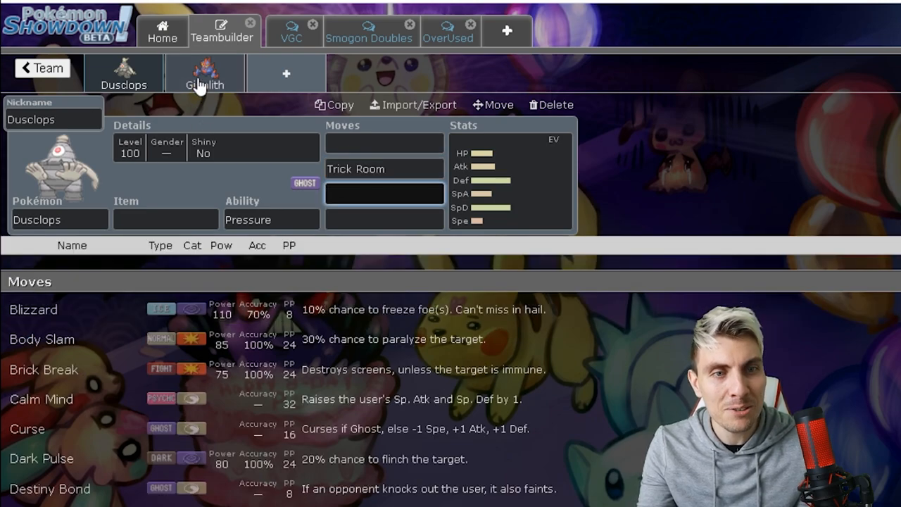
left_click(384, 144)
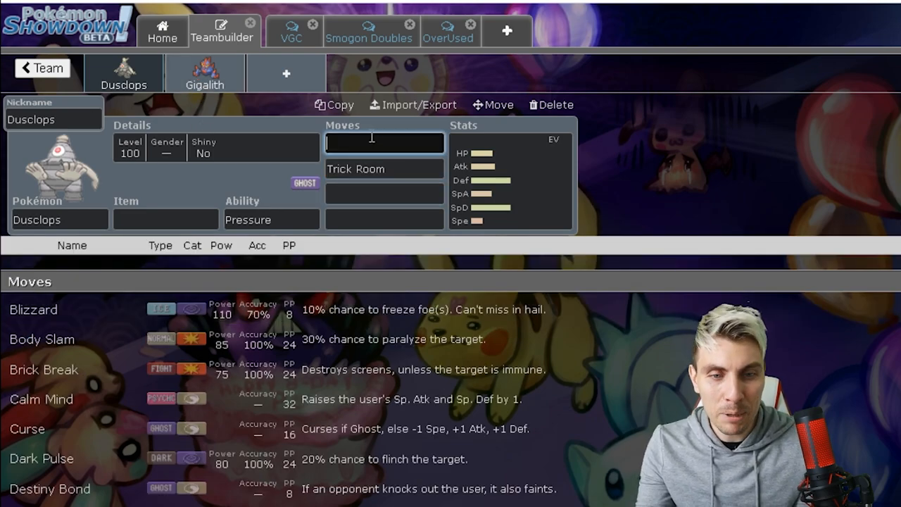
type("Bulldoze")
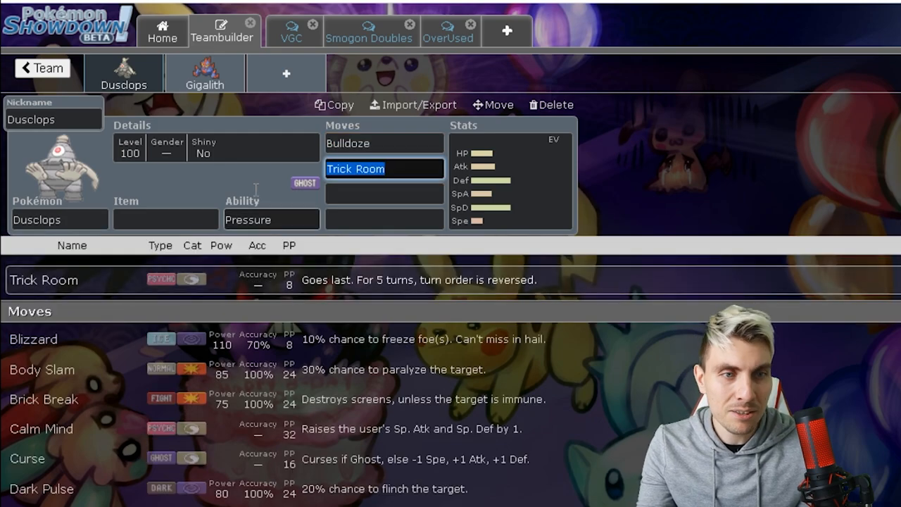
Give Gigalith the item Weakness Policy and ability Sand Stream, then return to the team list
left_click(205, 74)
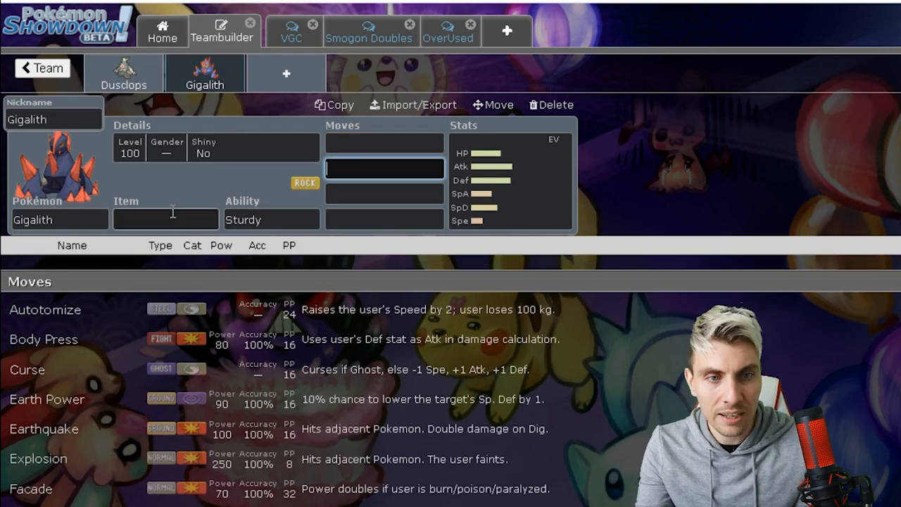
left_click(271, 219)
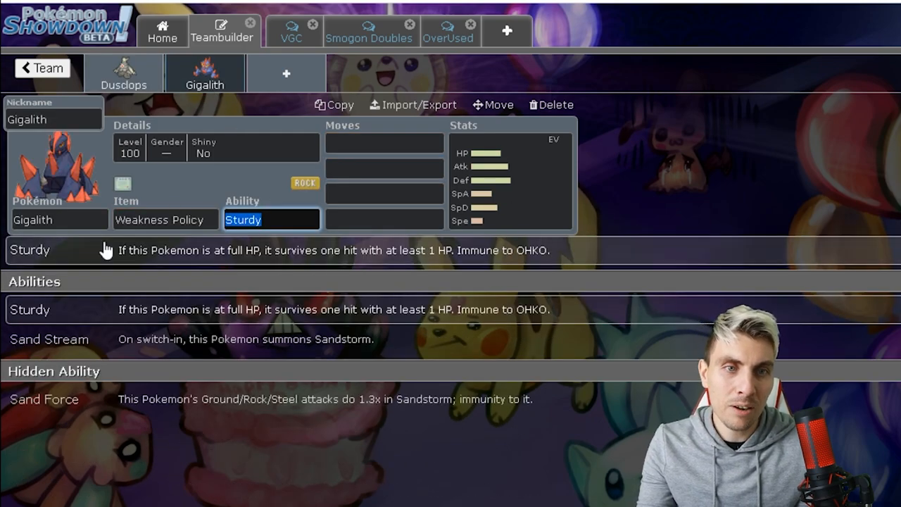
left_click(49, 338)
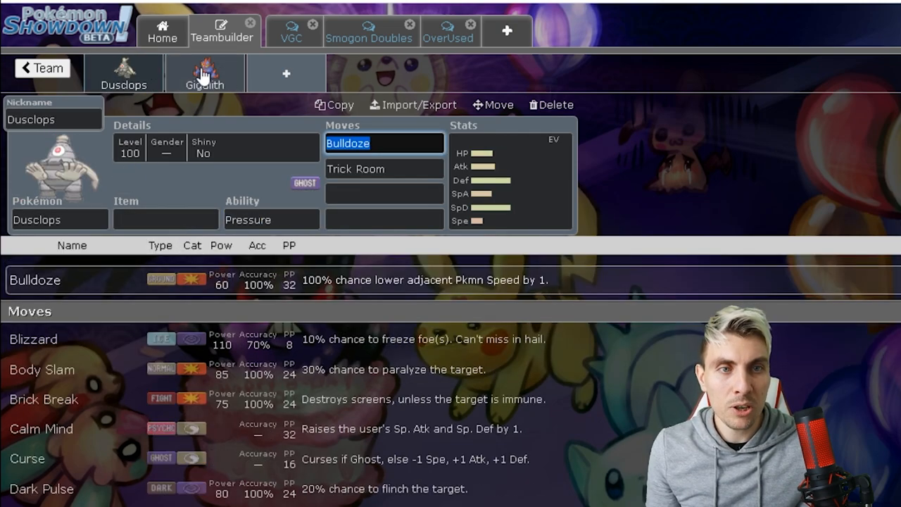
left_click(205, 72)
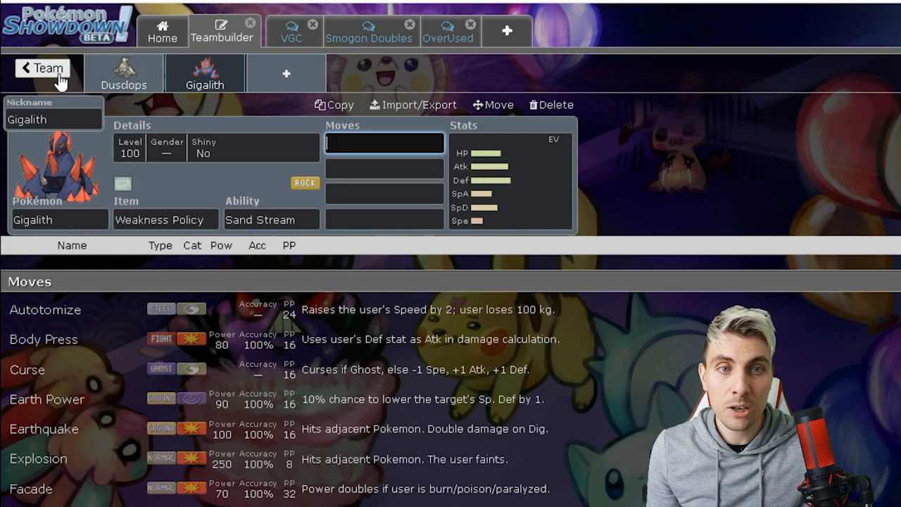
left_click(42, 67)
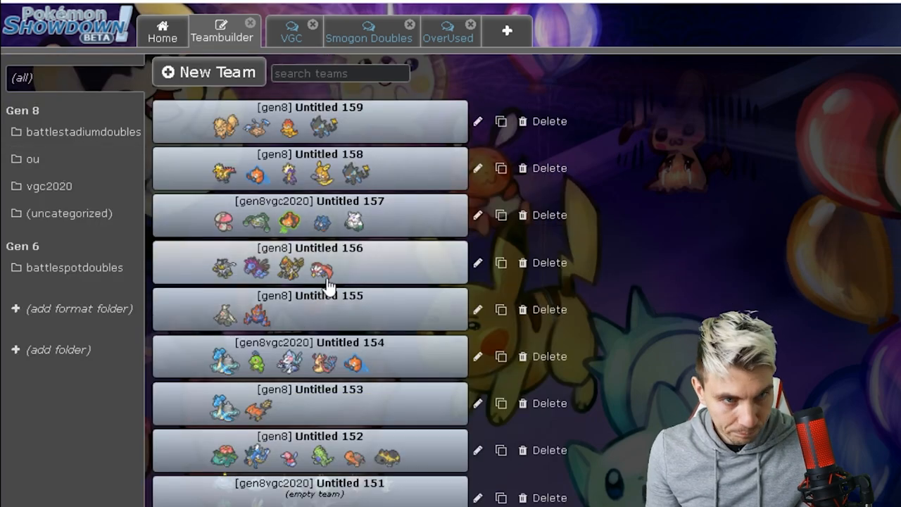
Open Untitled 156 and scroll through Urshifu, Hydreigon, Kommo-o and Braviary to Hydreigon's EV spread
left_click(310, 262)
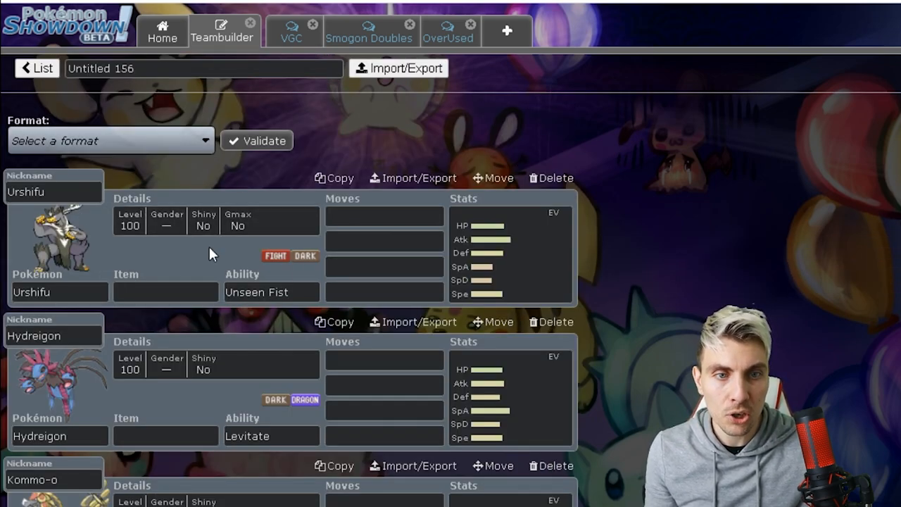
scroll("down", 3)
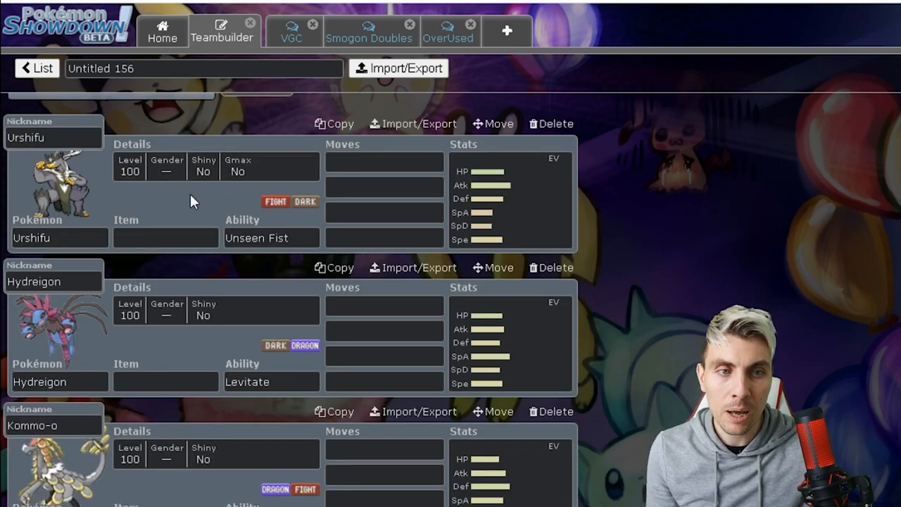
mouse_move(239, 222)
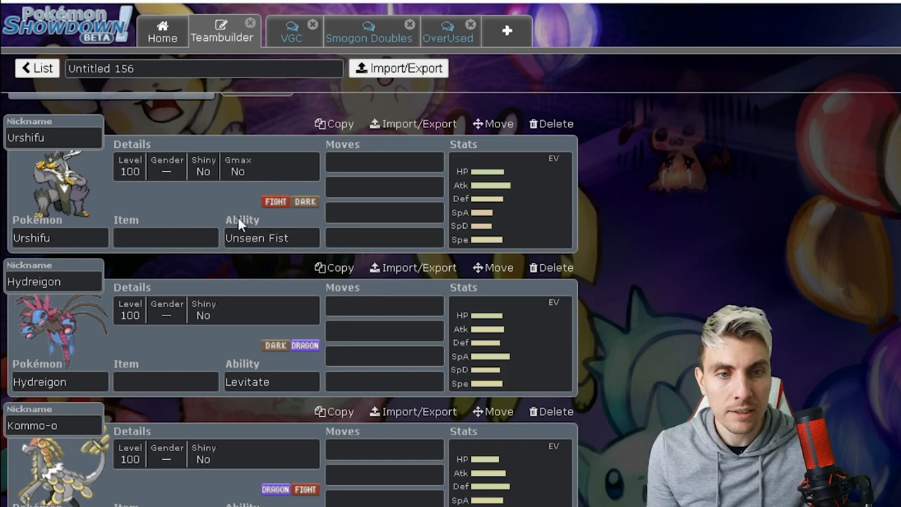
scroll("down", 3)
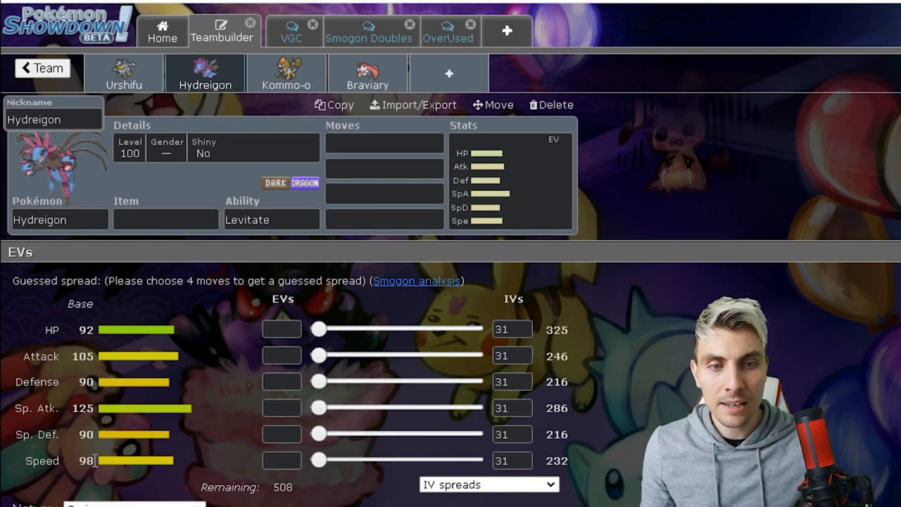
View the stat spreads of Urshifu, Hydreigon, Kommo-o and Braviary in turn, then return to the team overview
left_click(124, 73)
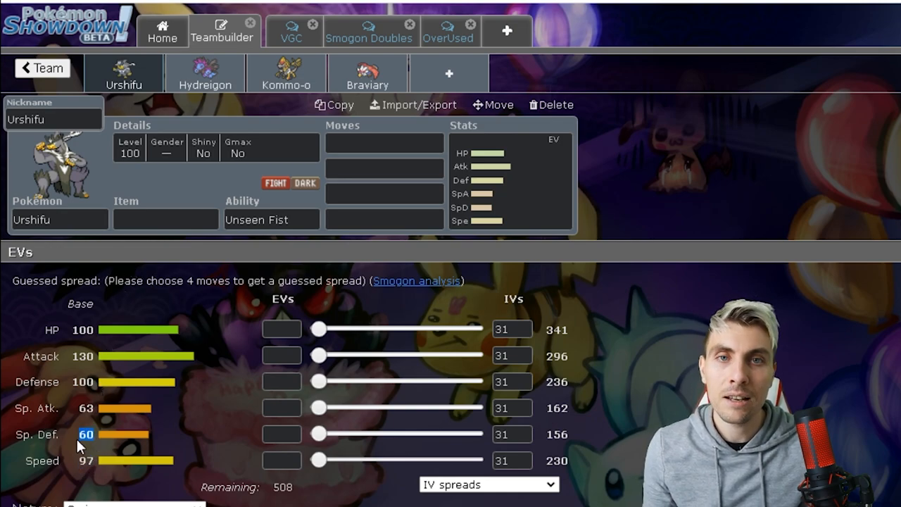
left_click(205, 72)
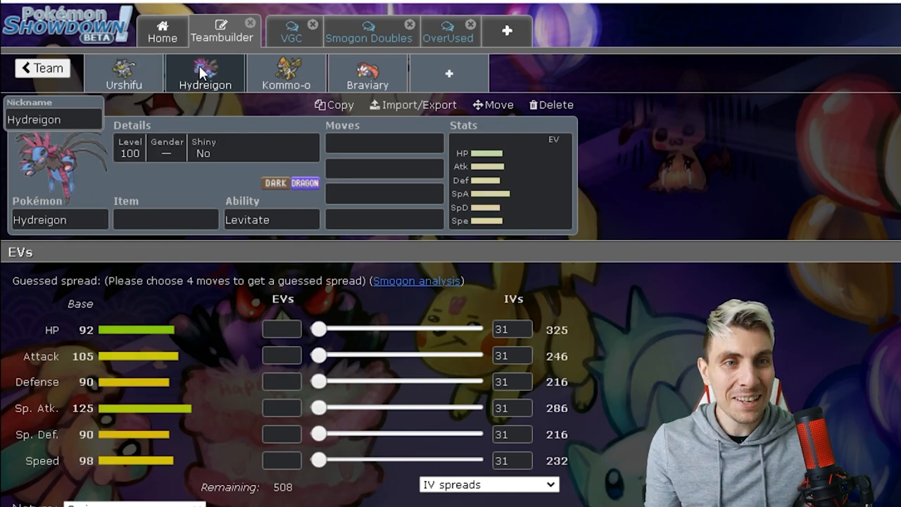
left_click(124, 74)
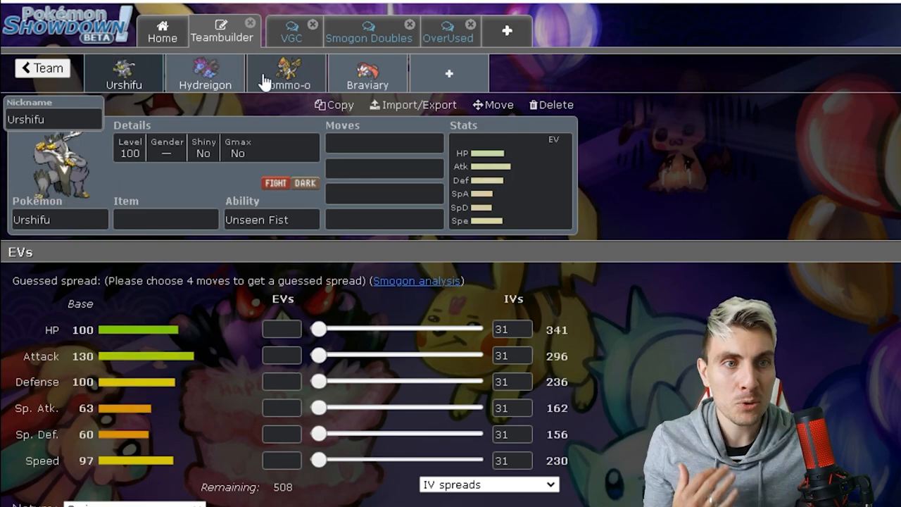
left_click(286, 74)
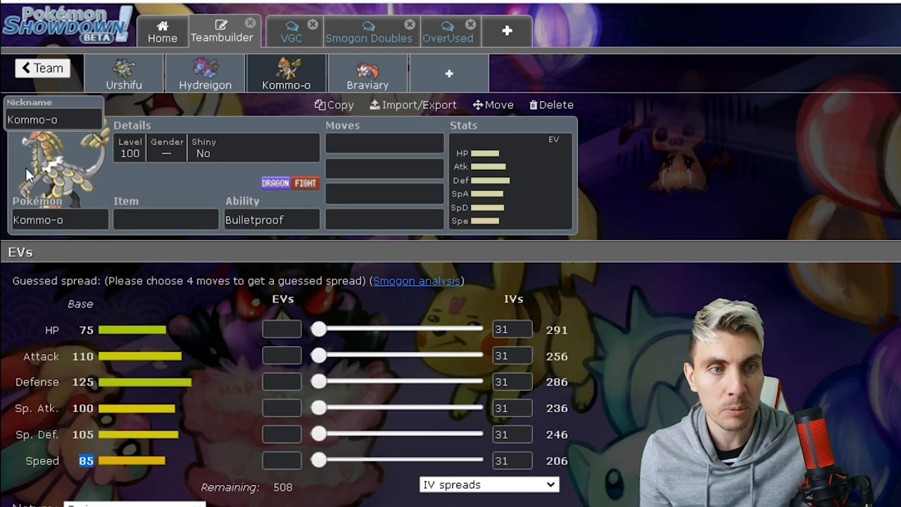
mouse_move(11, 147)
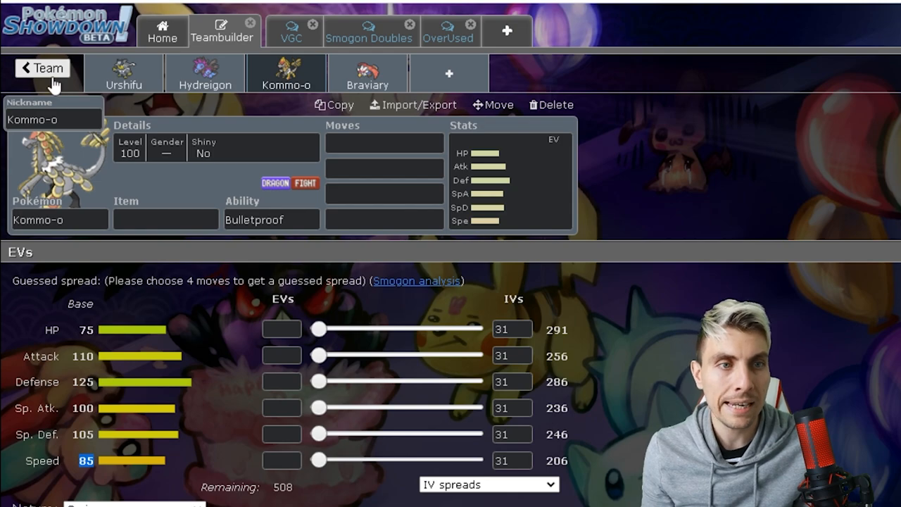
left_click(368, 73)
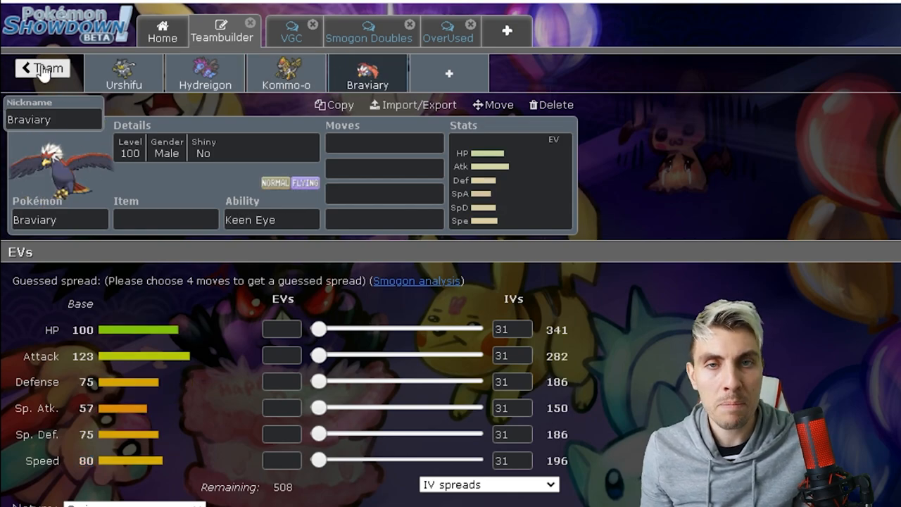
left_click(41, 68)
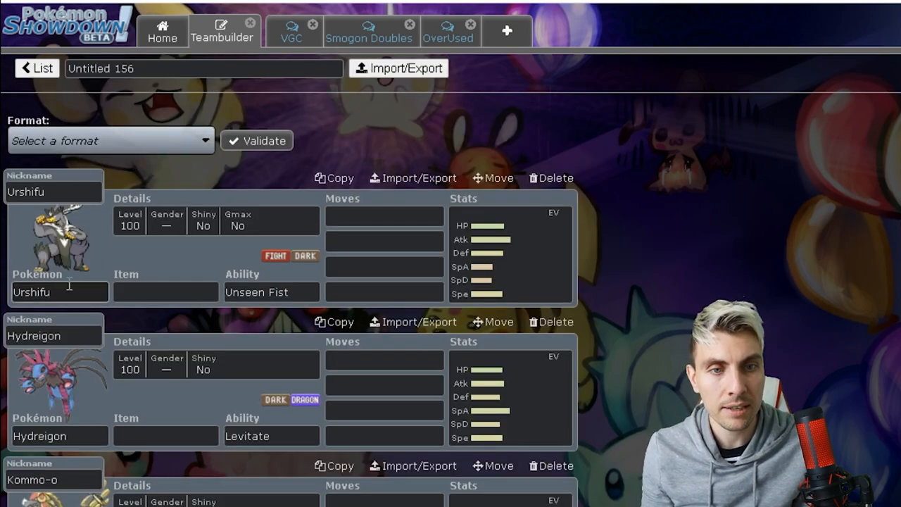
Open team Untitled 157 (Gen 8 VGC 2020) from the team list, showing Amoonguss, Ferrothorn and Rotom-Mow
scroll("down", 3)
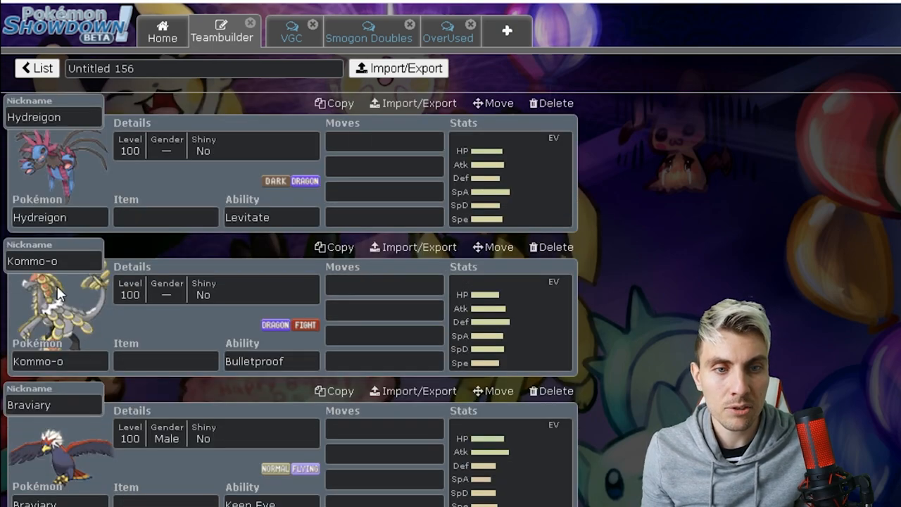
left_click(53, 261)
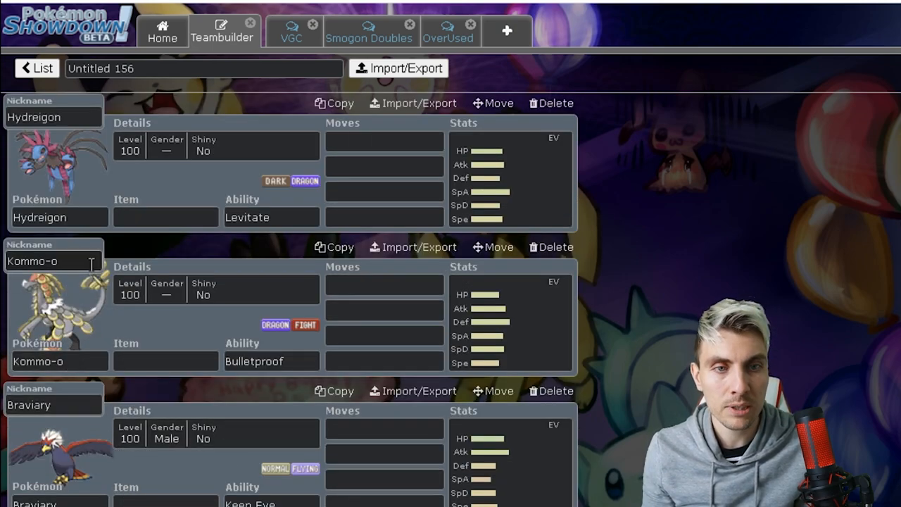
left_click(37, 68)
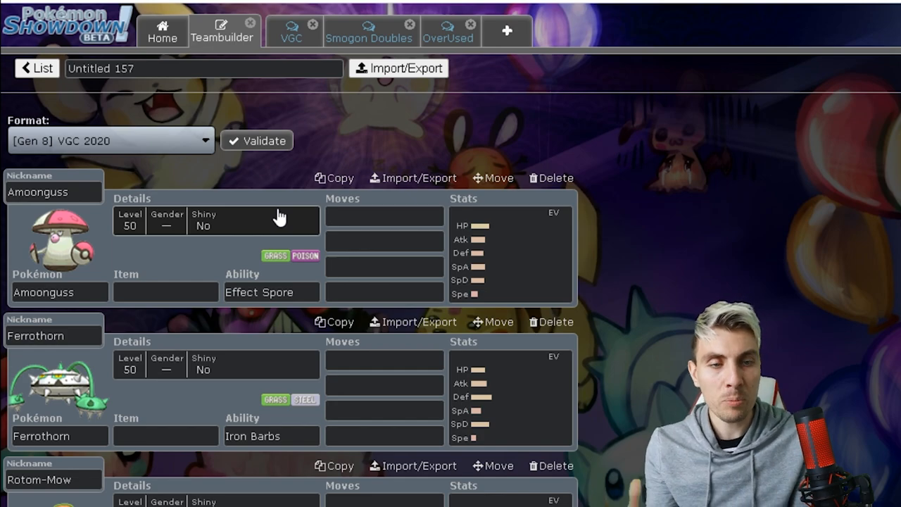
Scroll through Untitled 157 to Tangela and Abomasnow, showing Tangela's Chlorophyll, Leaf Guard and Regenerator options
scroll("down", 3)
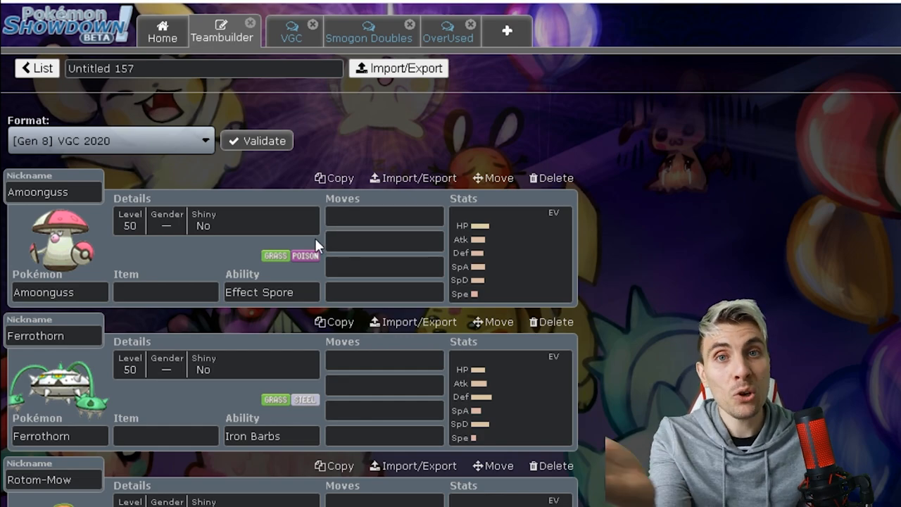
mouse_move(308, 247)
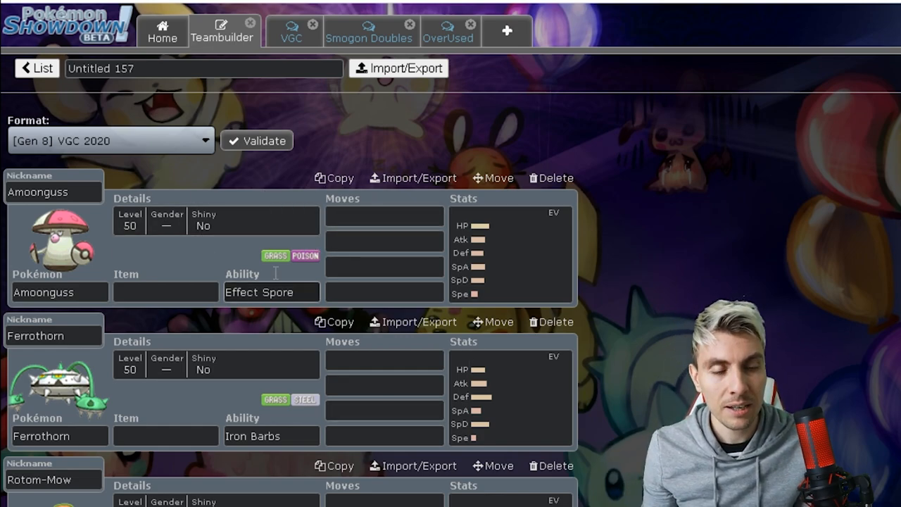
scroll("down", 3)
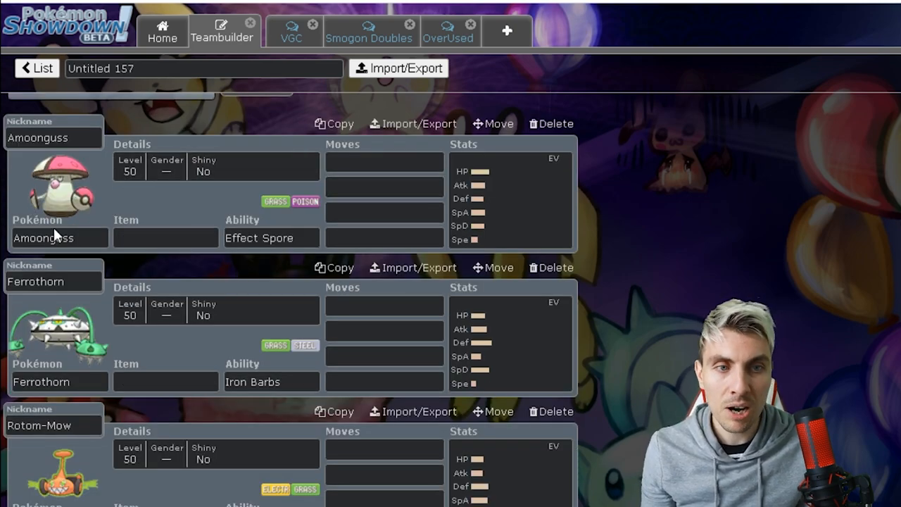
mouse_move(7, 194)
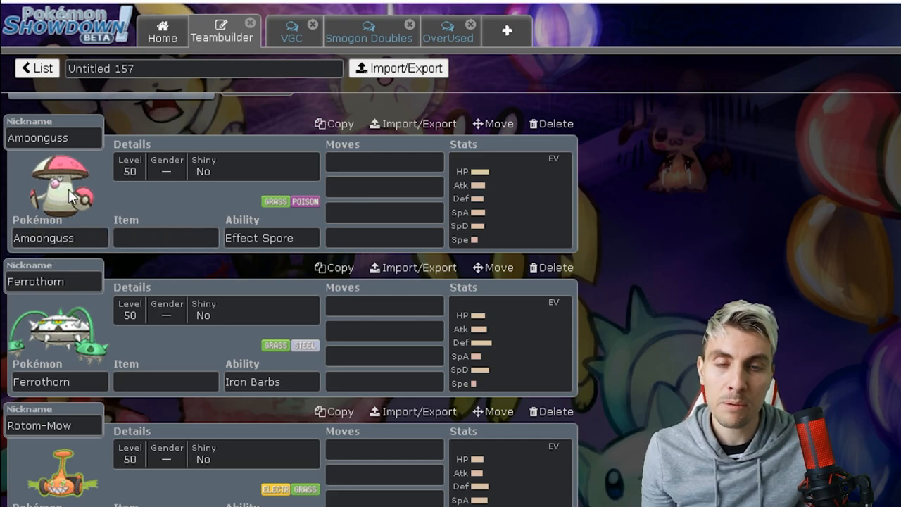
scroll("down", 3)
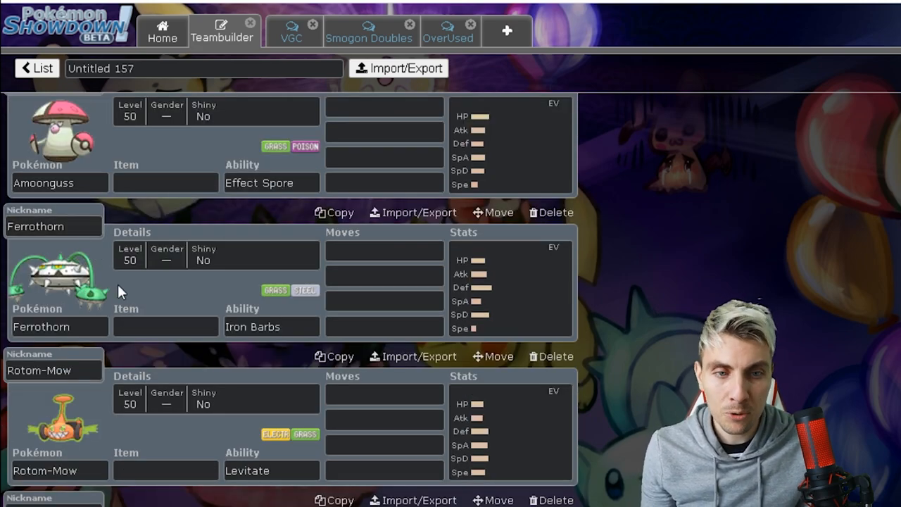
scroll("down", 3)
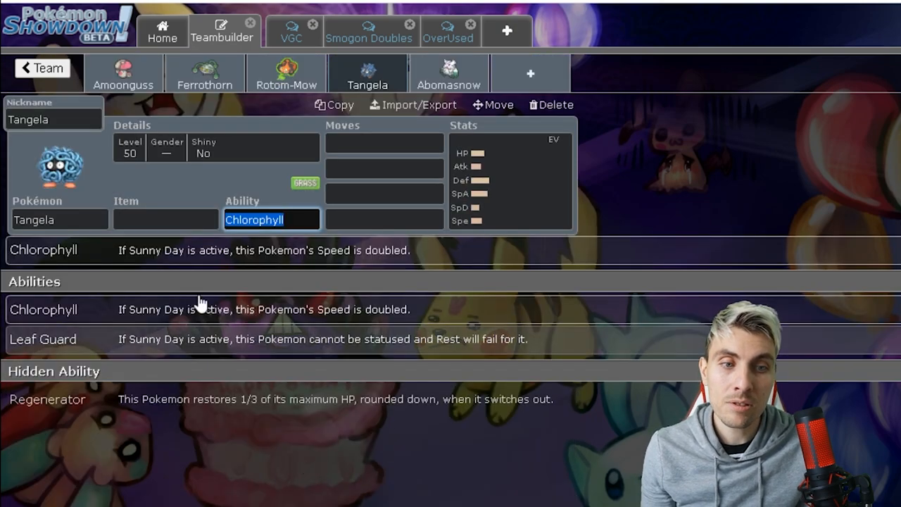
View Rotom-Mow, Tangela and Abomasnow's sets, showing Abomasnow's Snow Warning and Soundproof abilities
left_click(286, 73)
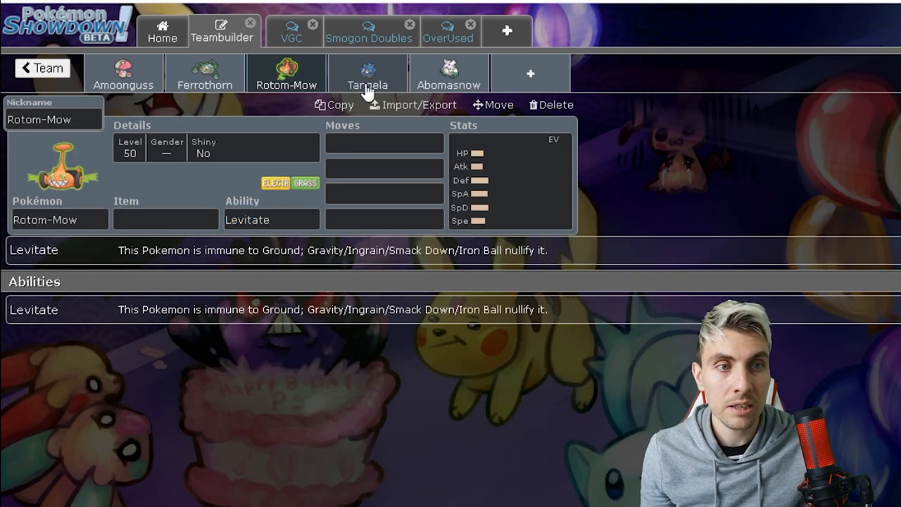
left_click(367, 74)
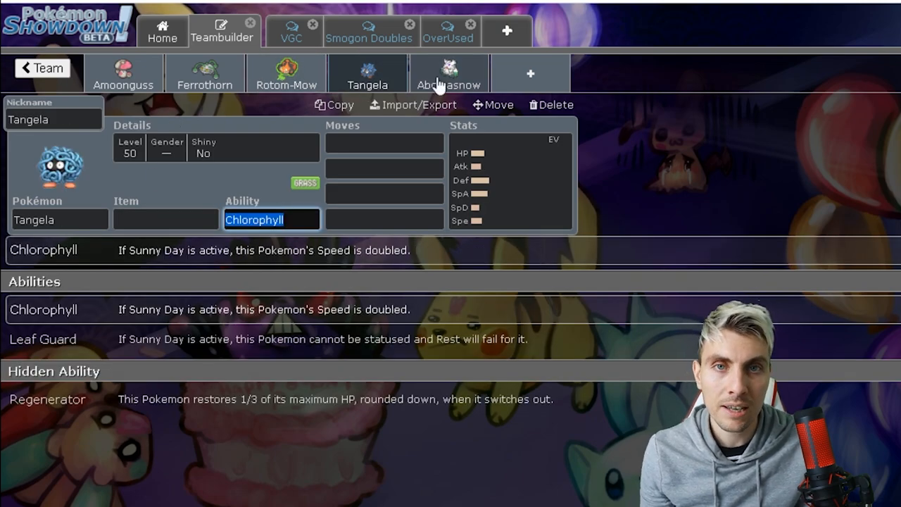
left_click(449, 73)
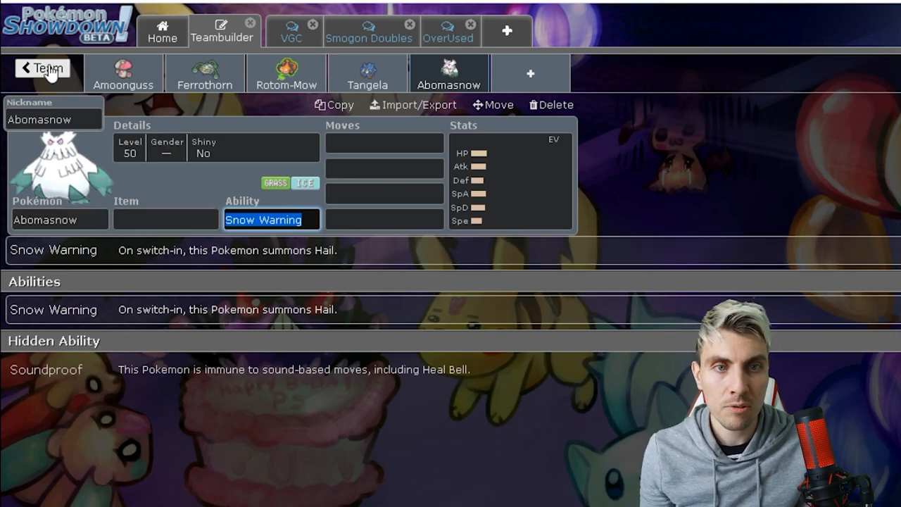
Return from Untitled 157 to the full list of saved teams
left_click(42, 68)
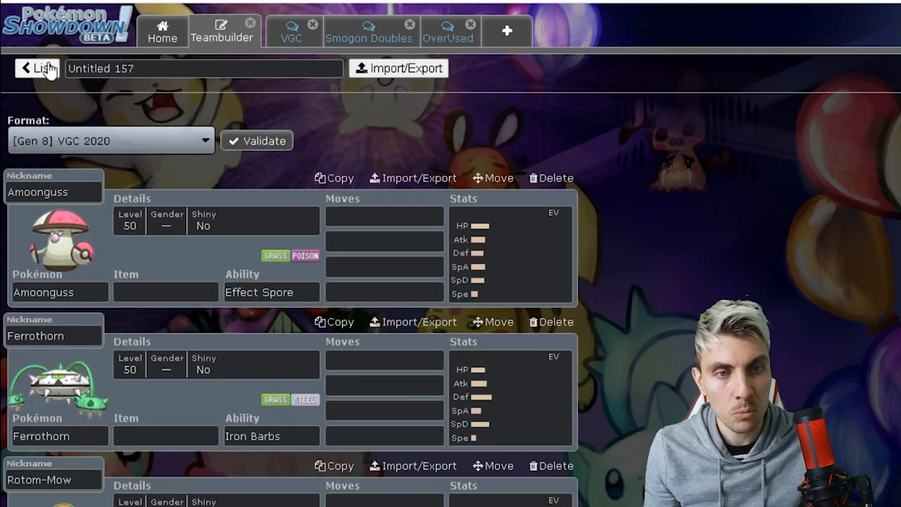
left_click(40, 69)
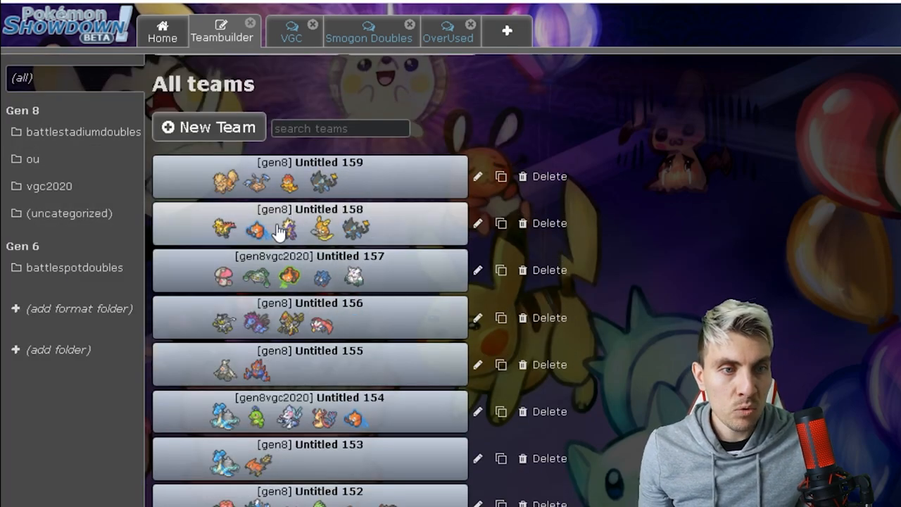
Open example team Untitled 158 and look over Dracozolt, Rotom-Wash and Toxtricity
left_click(310, 223)
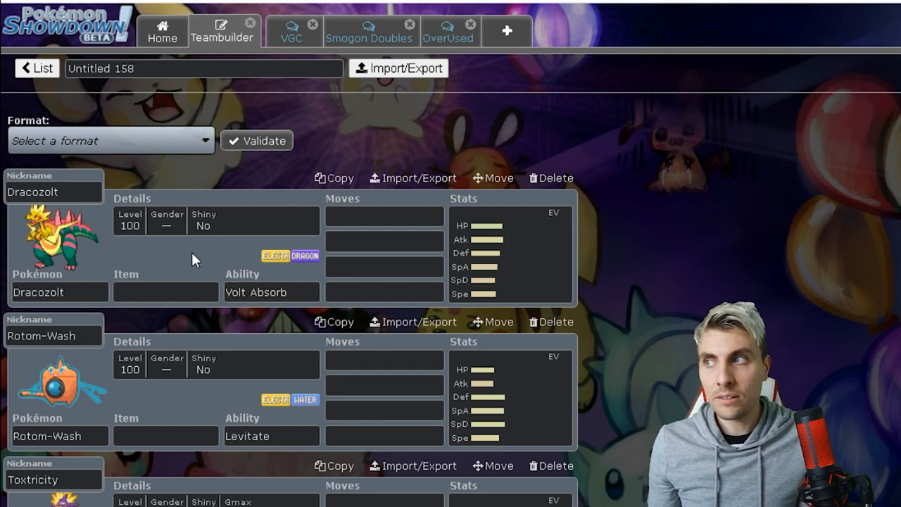
mouse_move(183, 254)
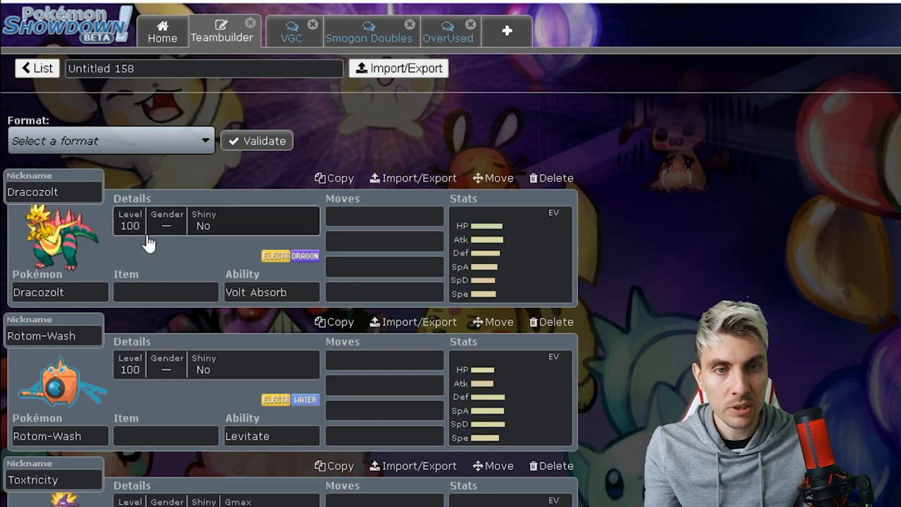
mouse_move(88, 245)
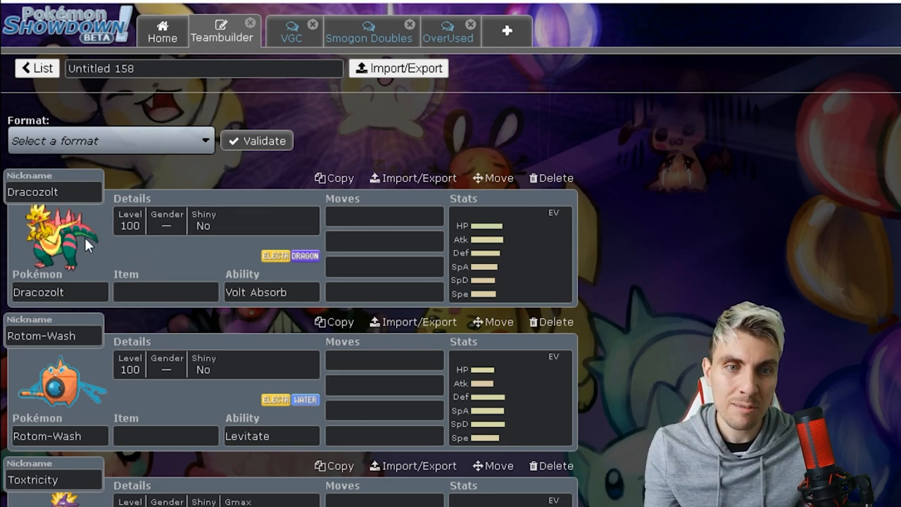
left_click(165, 291)
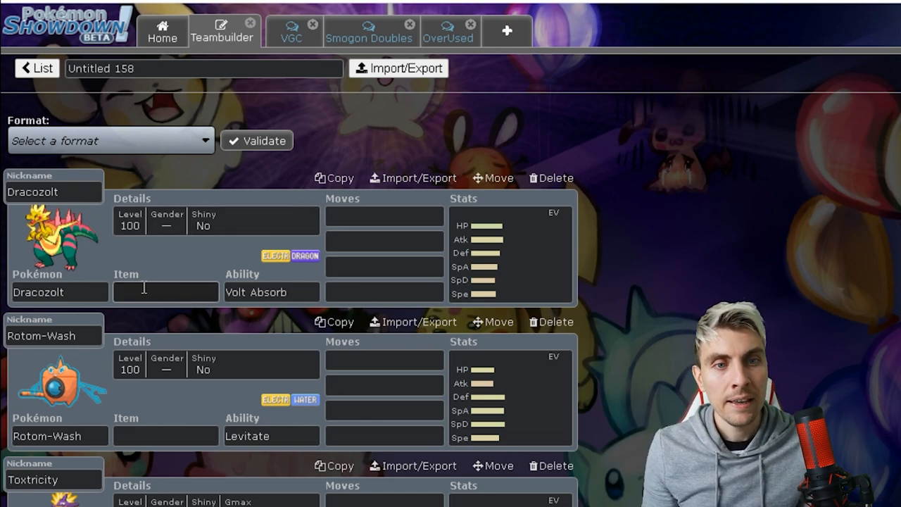
scroll("down", 3)
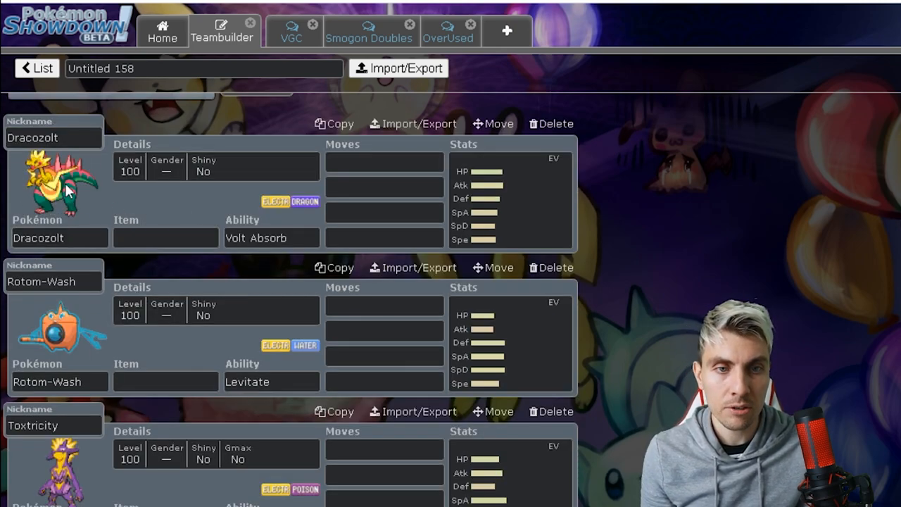
scroll("down", 3)
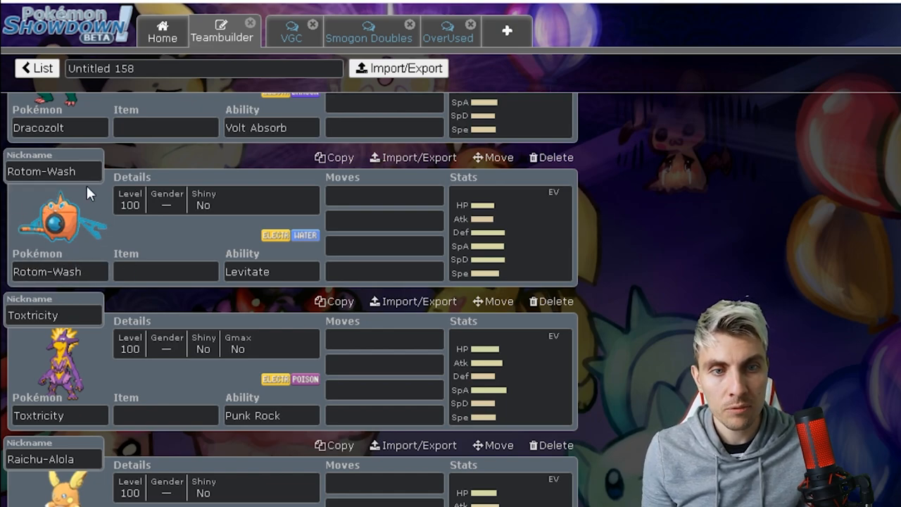
mouse_move(88, 214)
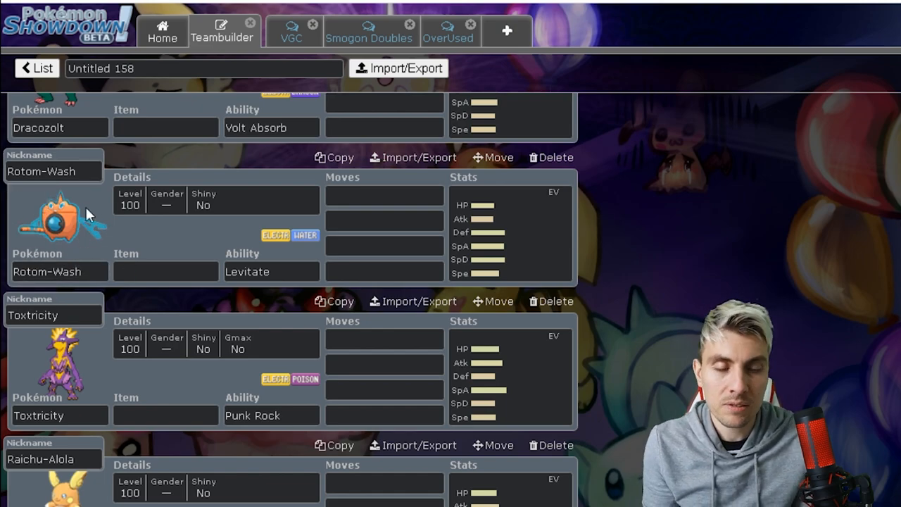
mouse_move(61, 252)
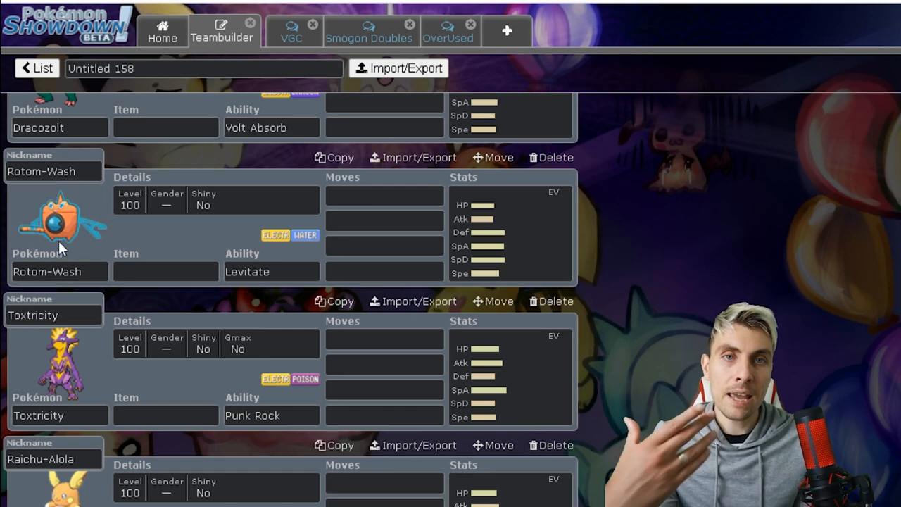
Continue through Raichu-Alola to Luxray and bring up Luxray's popular items list
scroll("down", 3)
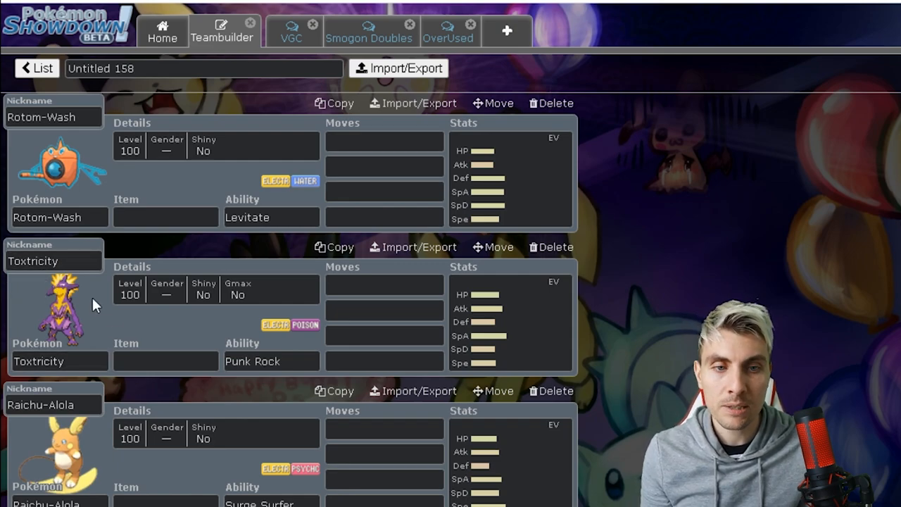
scroll("down", 3)
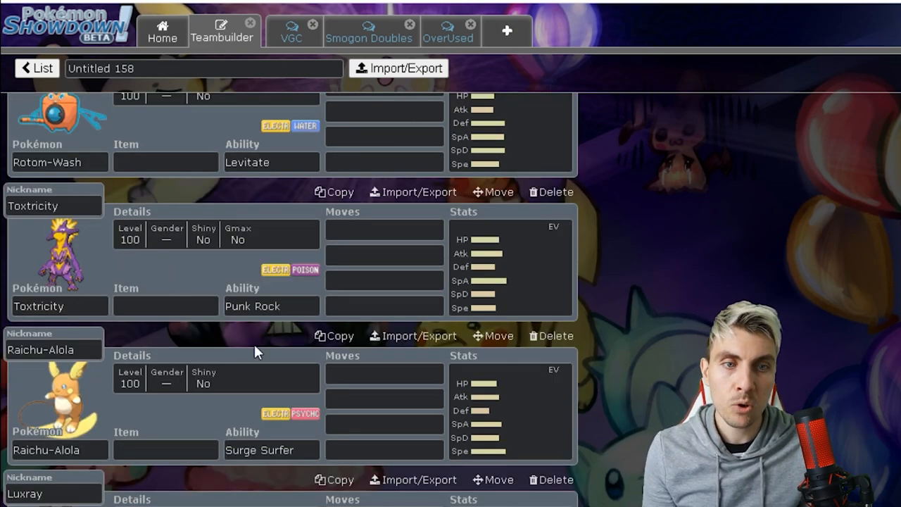
scroll("down", 3)
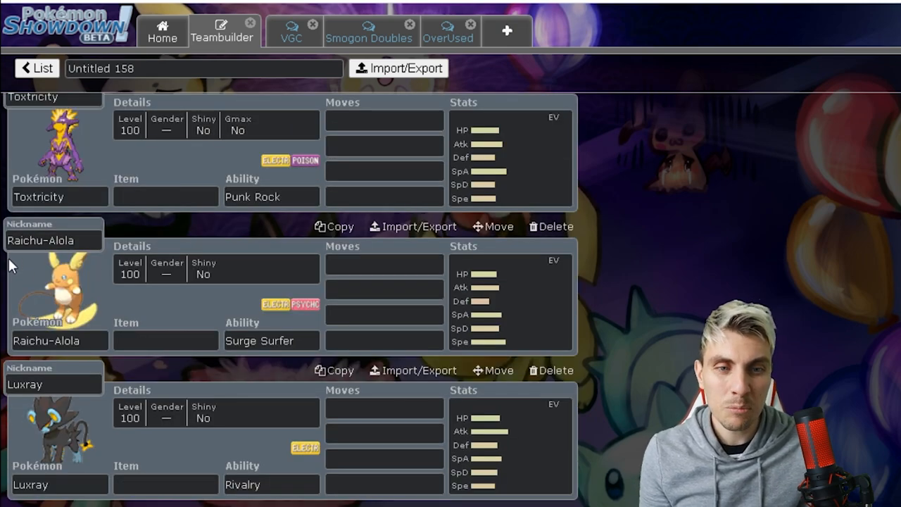
mouse_move(74, 310)
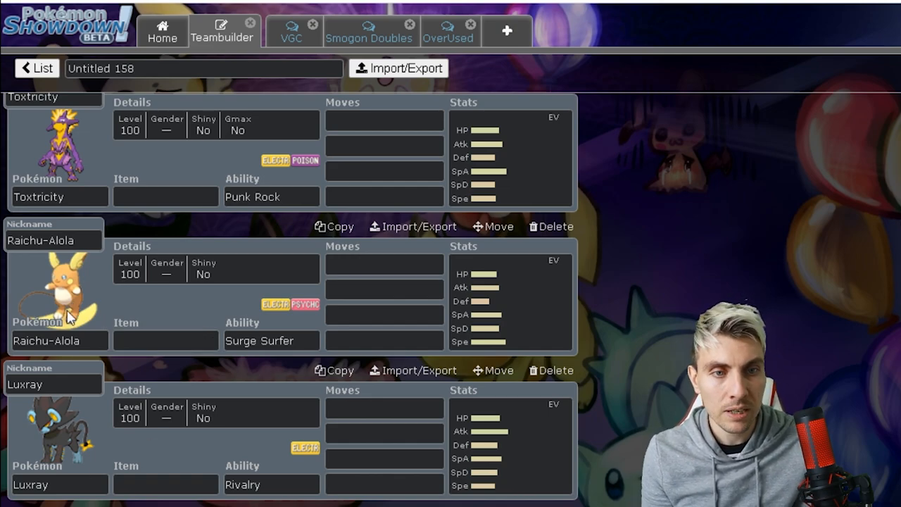
mouse_move(154, 435)
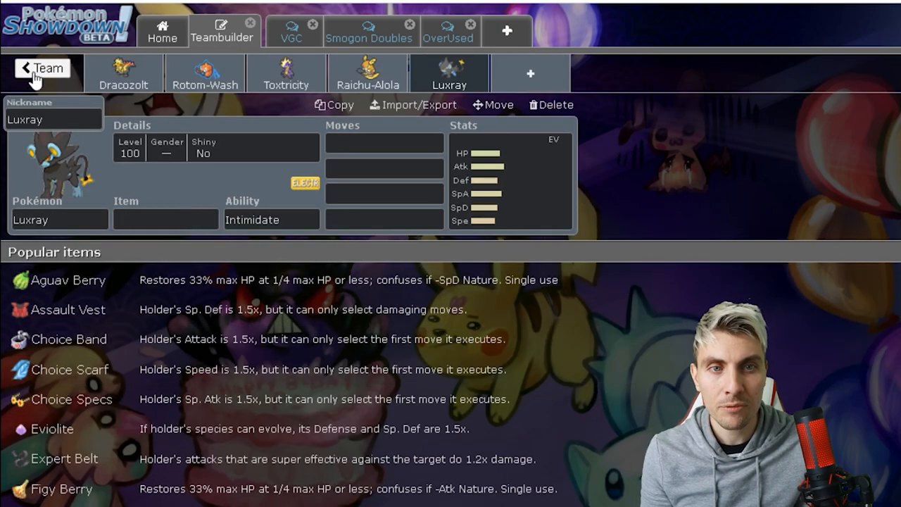
Return to the team list and open example team Untitled 159 with Arcanine, Hitmontop and Scrafty
left_click(43, 68)
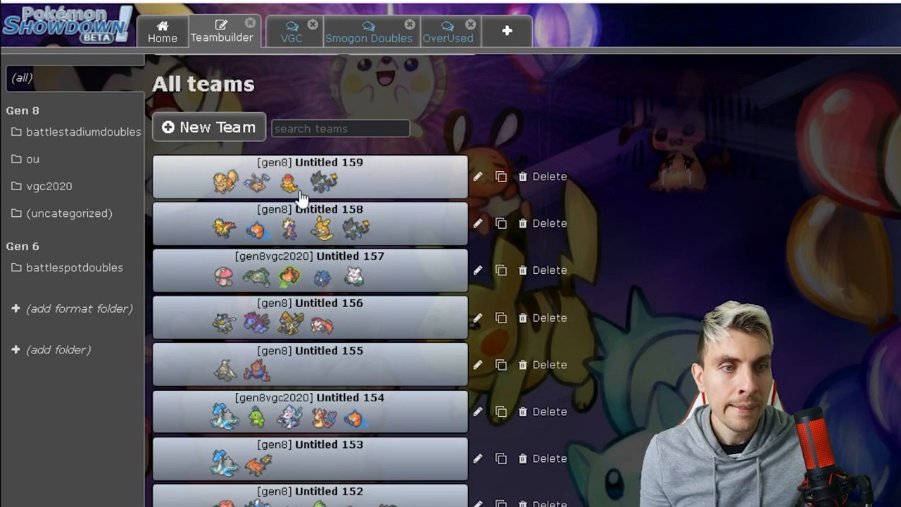
left_click(310, 176)
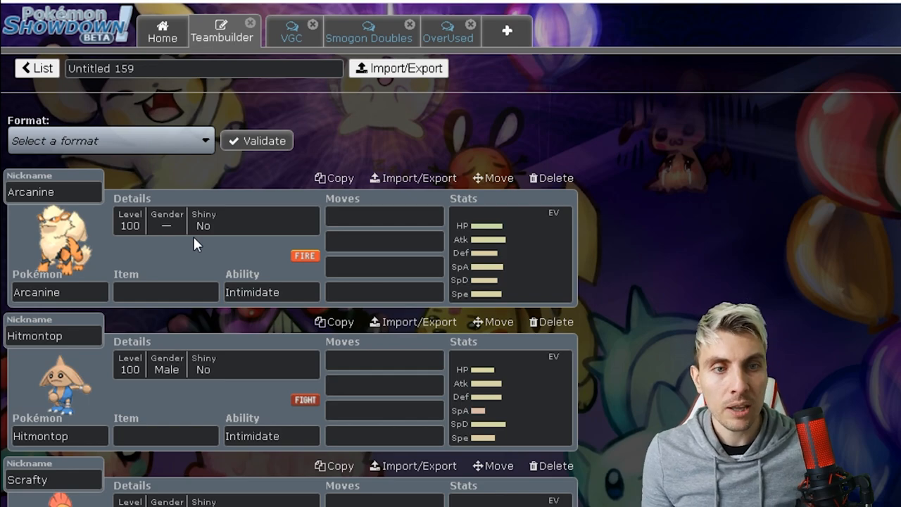
mouse_move(451, 282)
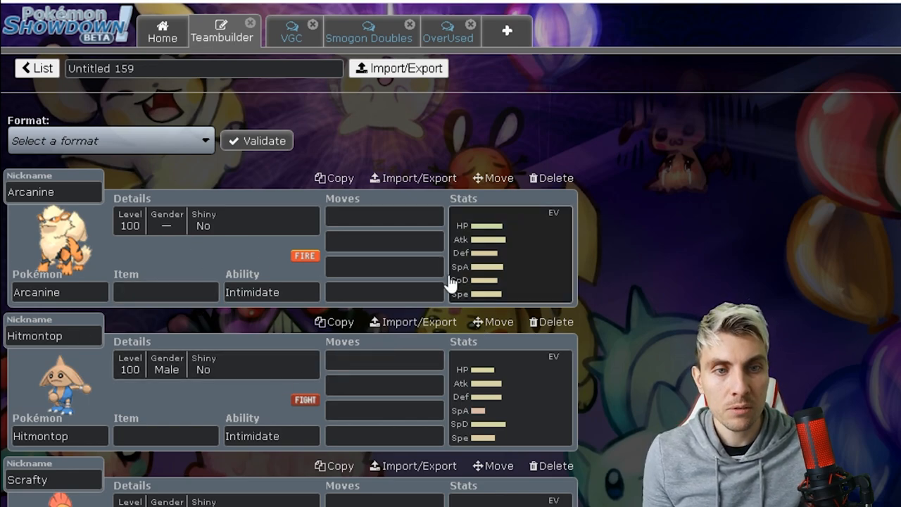
mouse_move(124, 257)
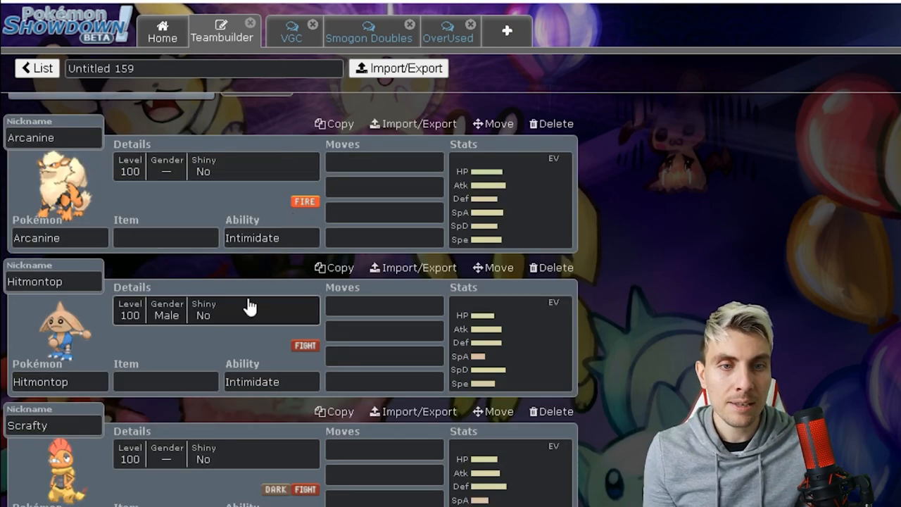
Scroll past Scrafty (Shed Skin) and Luxray (Rivalry) in Untitled 159, then return to the saved-teams list
scroll("down", 3)
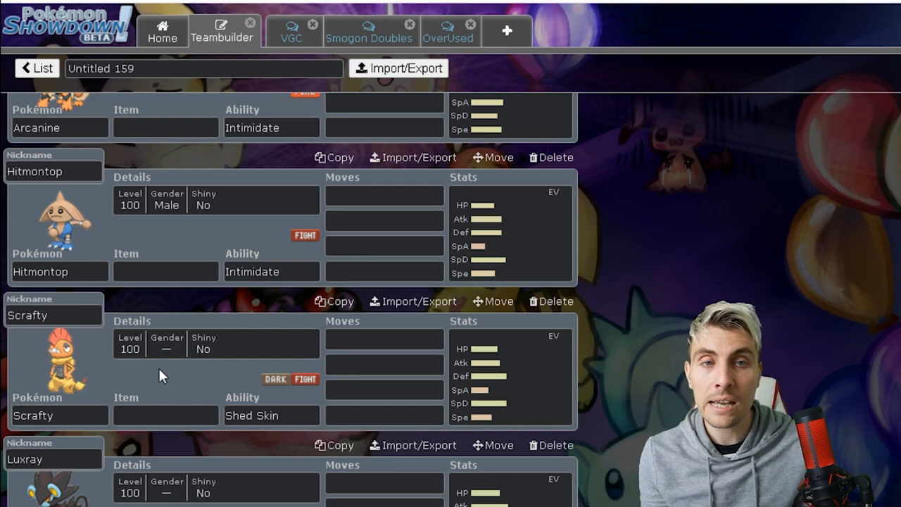
scroll("down", 3)
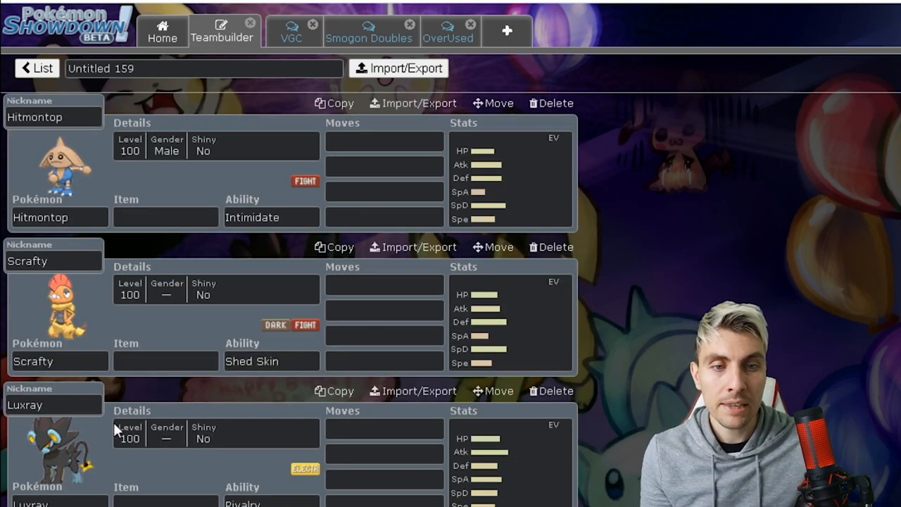
left_click(36, 67)
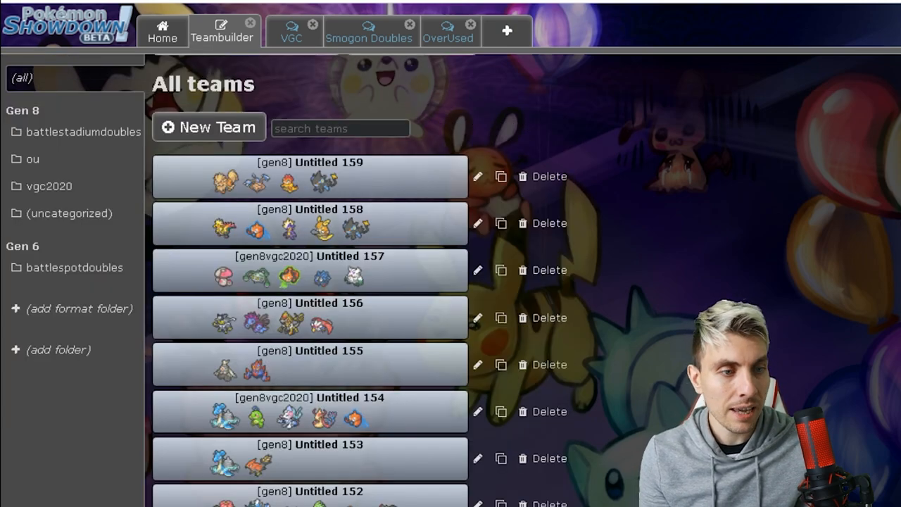